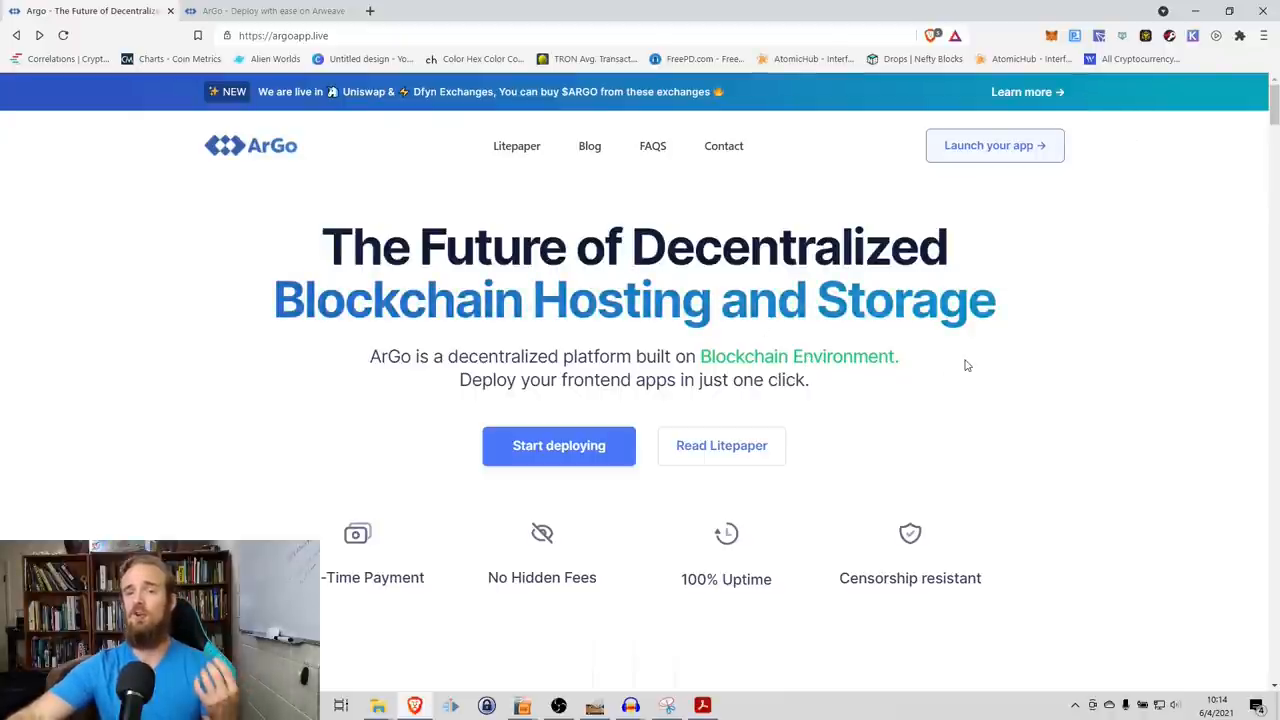
mouse_move(936, 380)
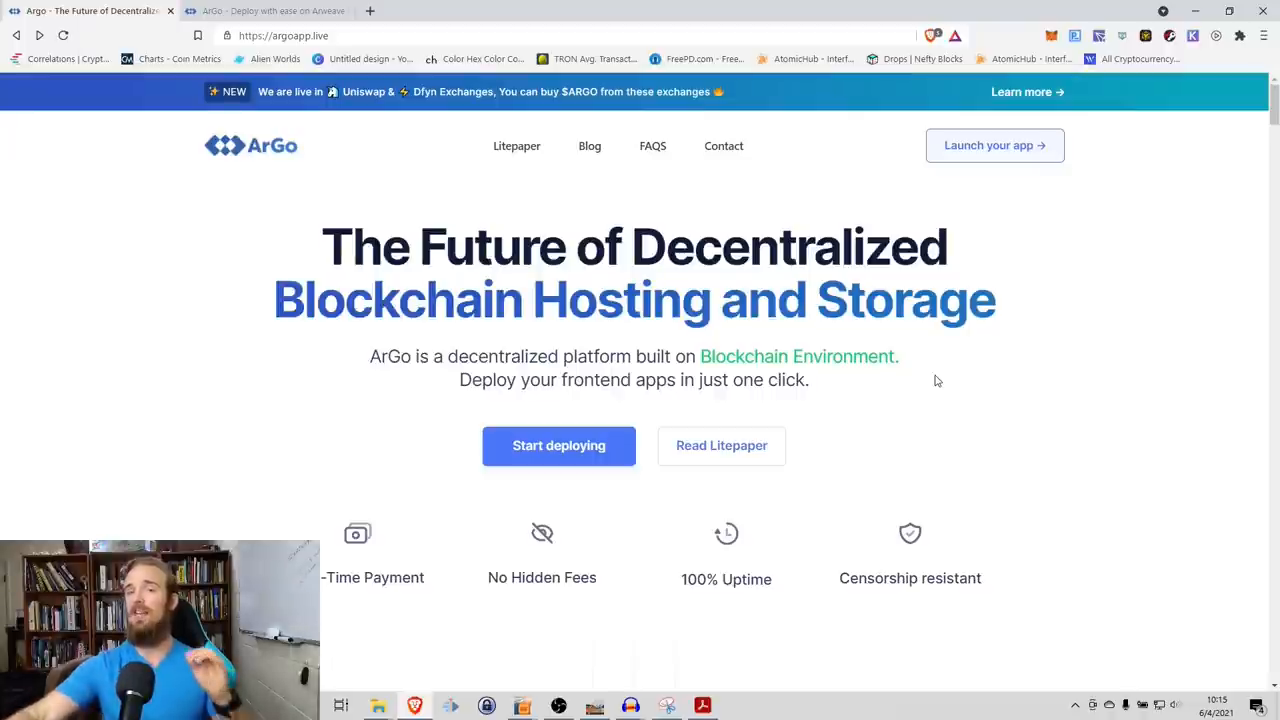
mouse_move(960, 416)
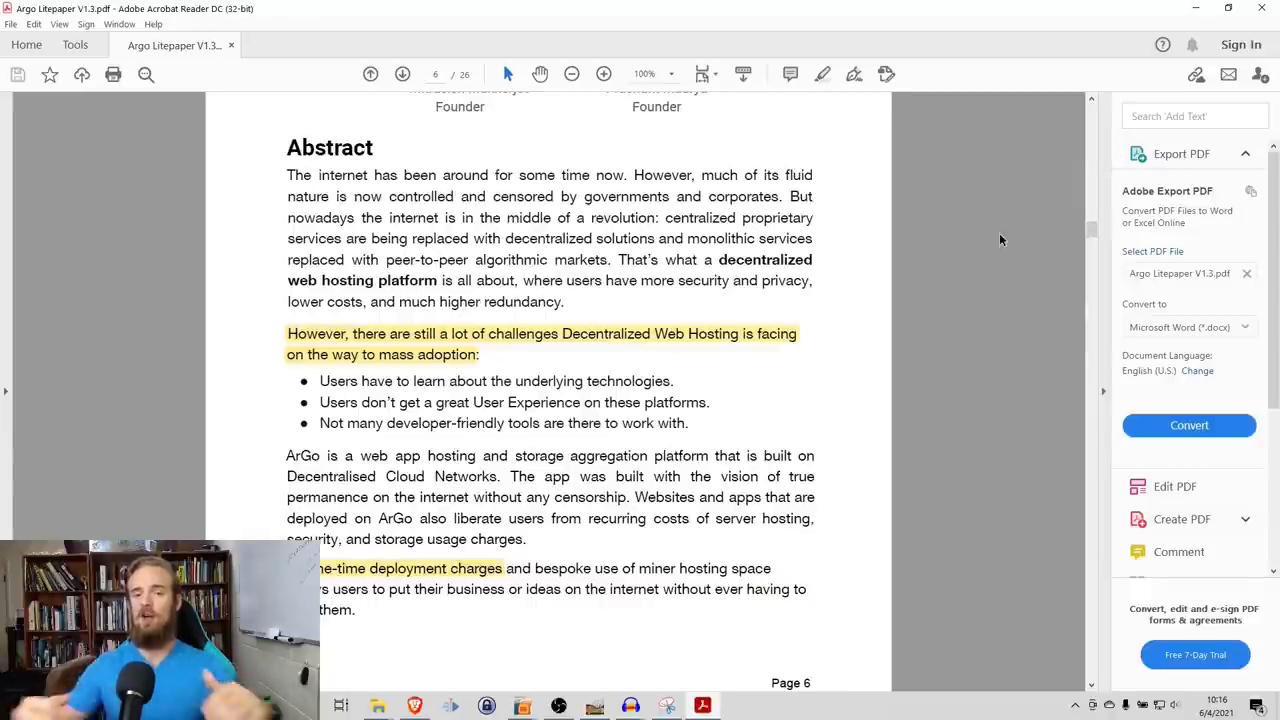
mouse_move(558, 460)
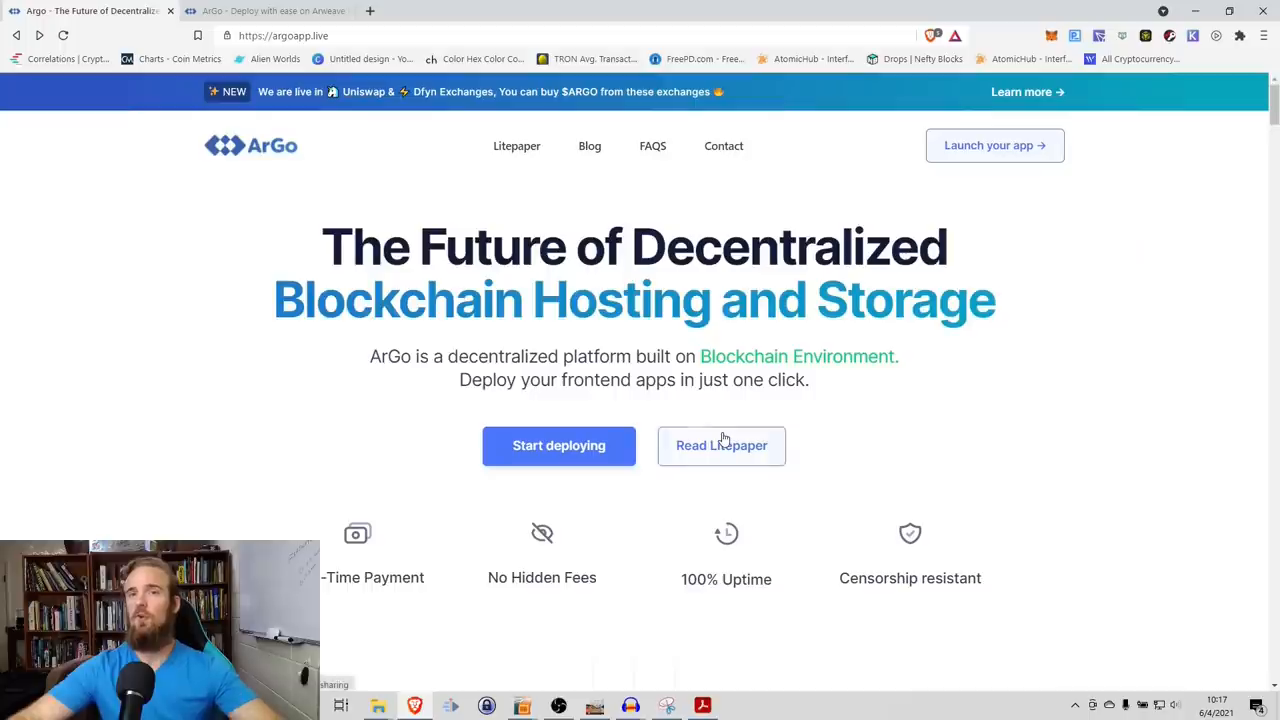
mouse_move(204, 332)
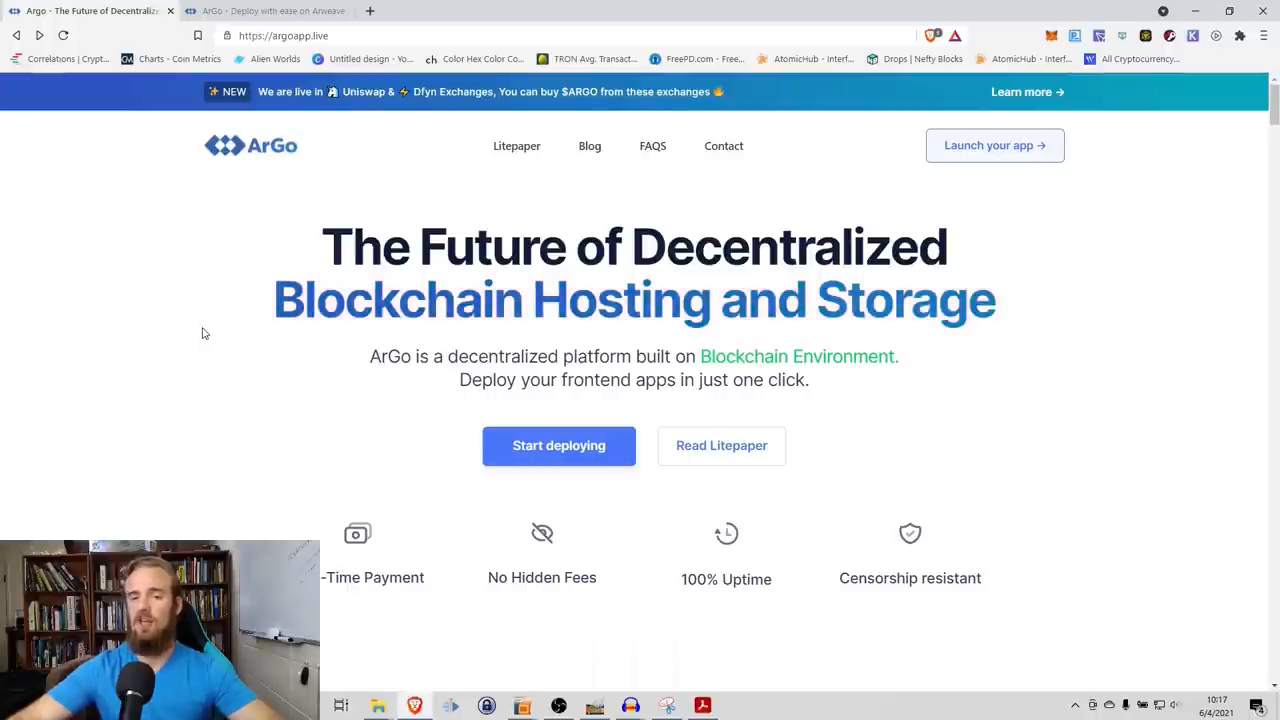
Step: Scroll the ArGo homepage down to the one-time payment, no hidden fees, 100% uptime features
scroll("down", 3)
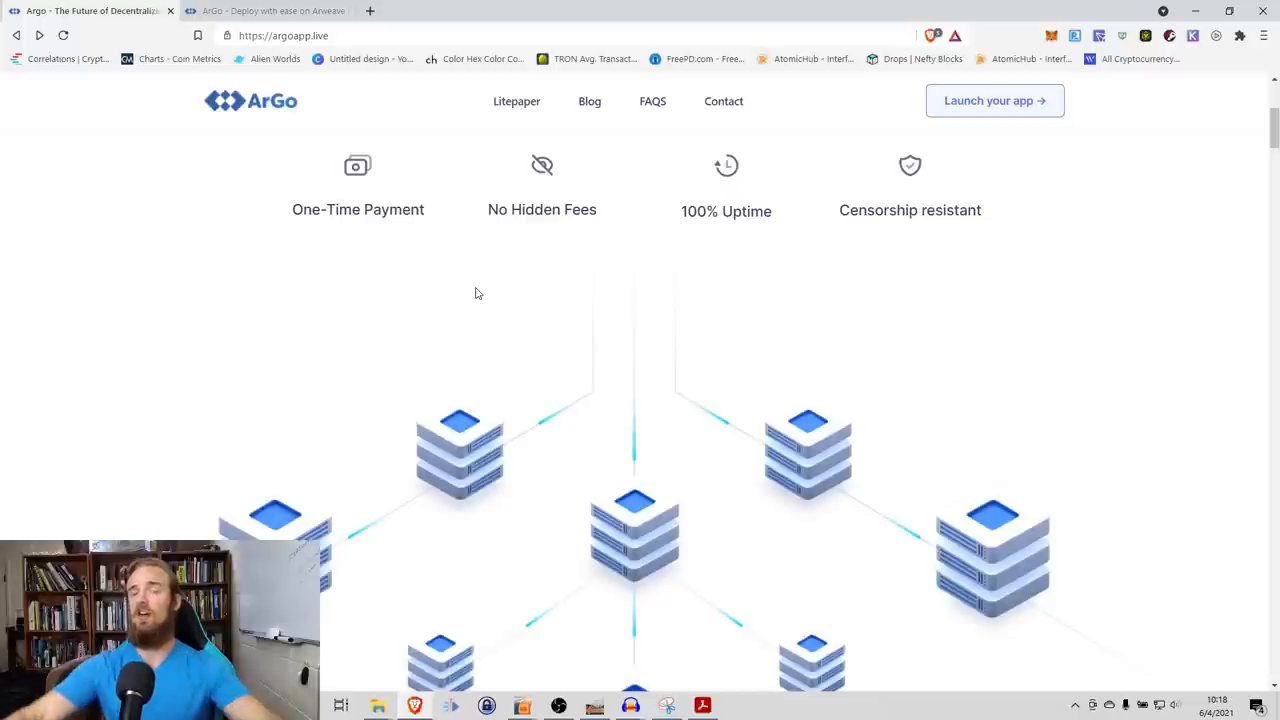
mouse_move(504, 282)
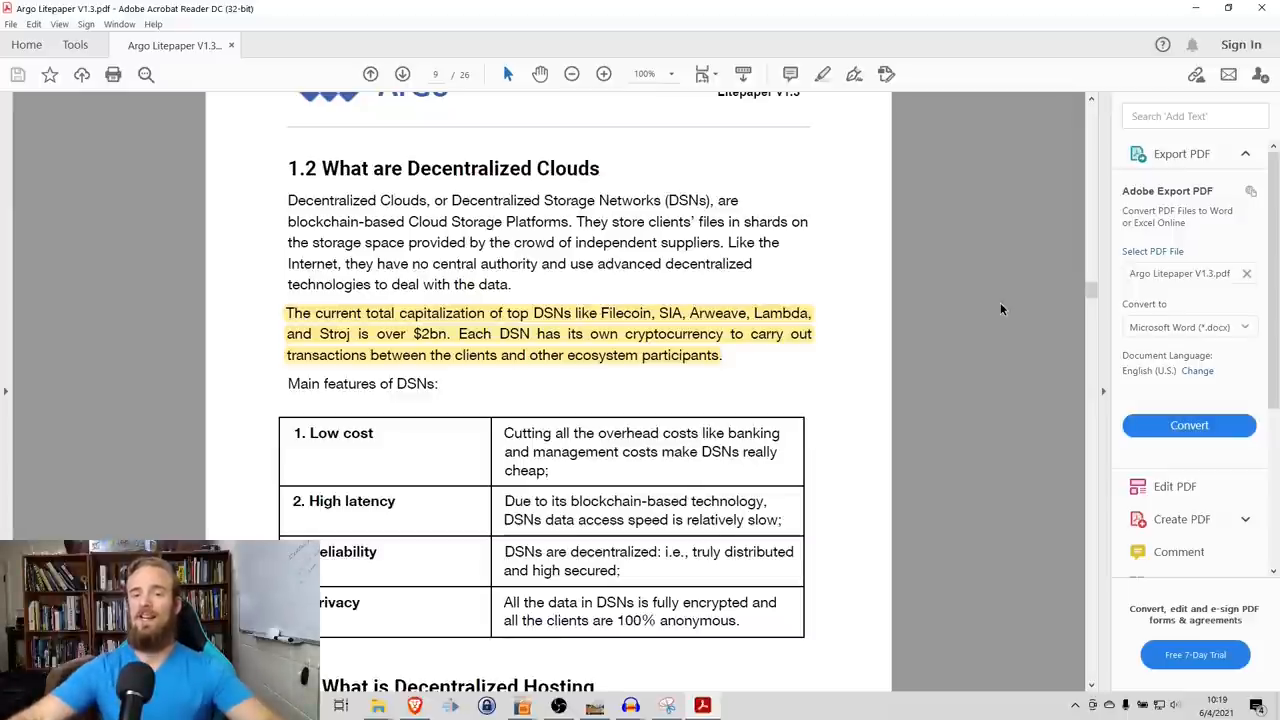
mouse_move(564, 376)
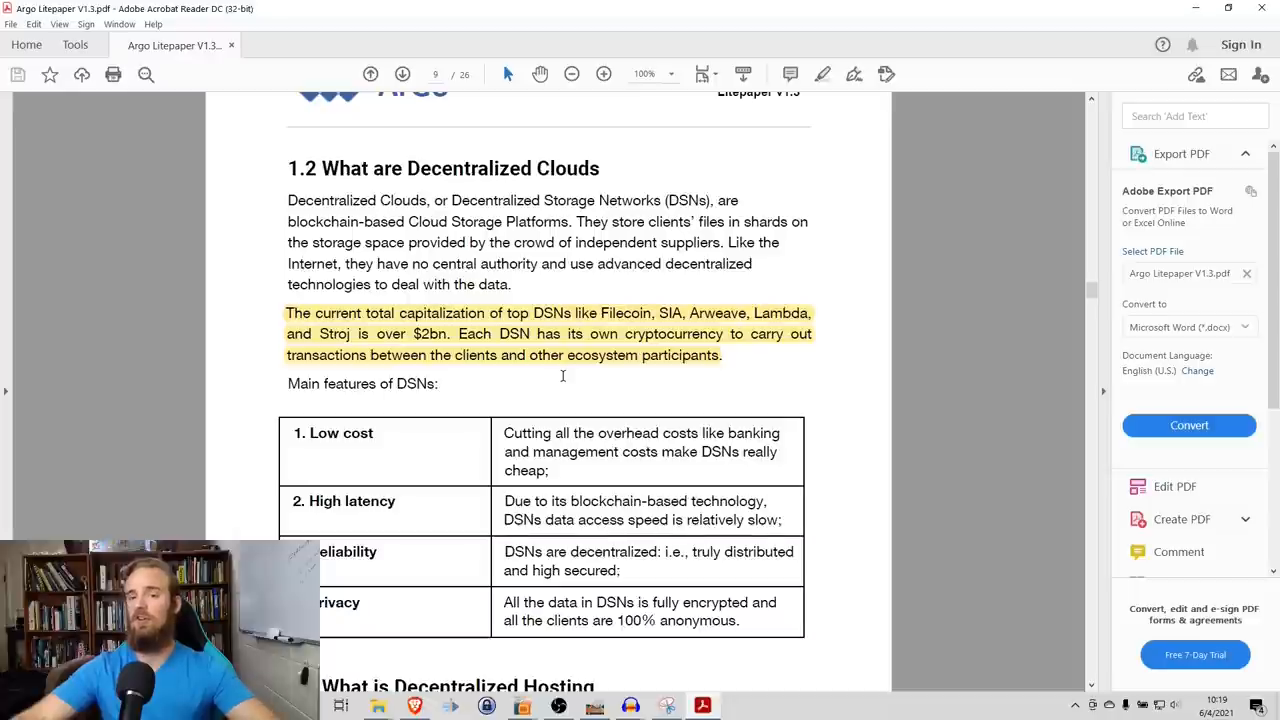
Step: Scroll the litepaper from section 1.2 on decentralized clouds toward the Architecture Overview layers
scroll("down", 3)
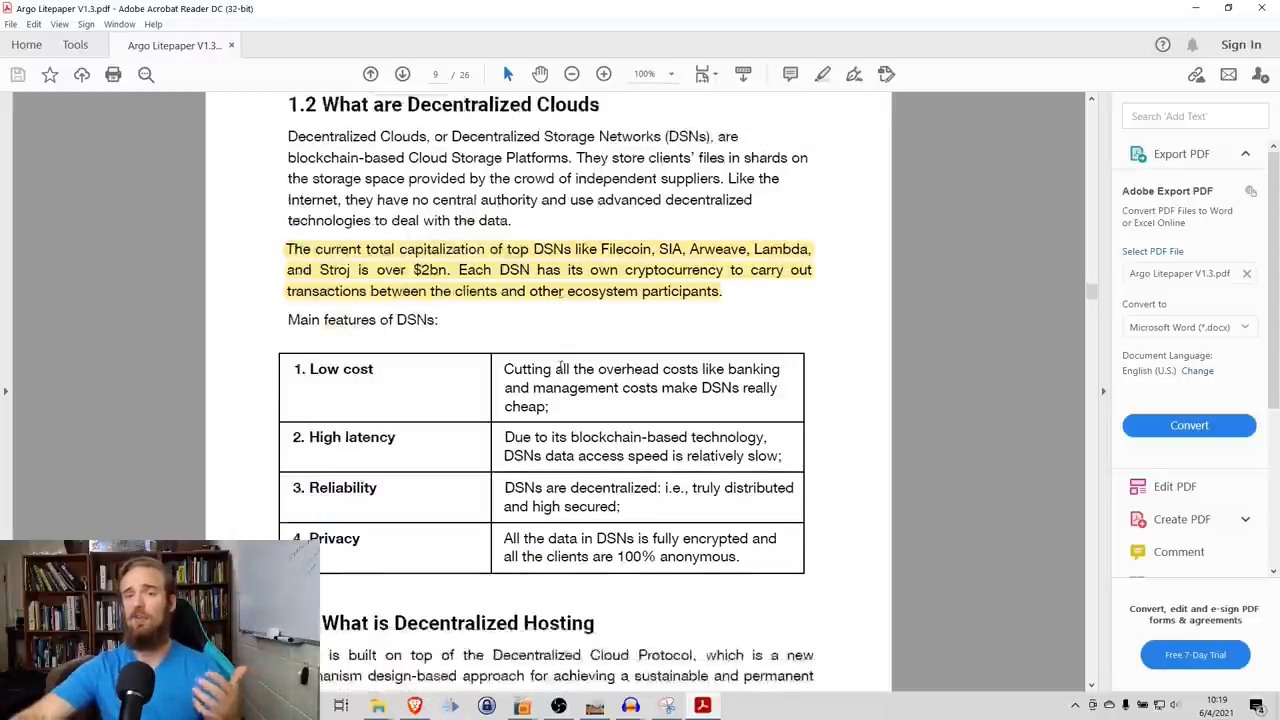
scroll("down", 3)
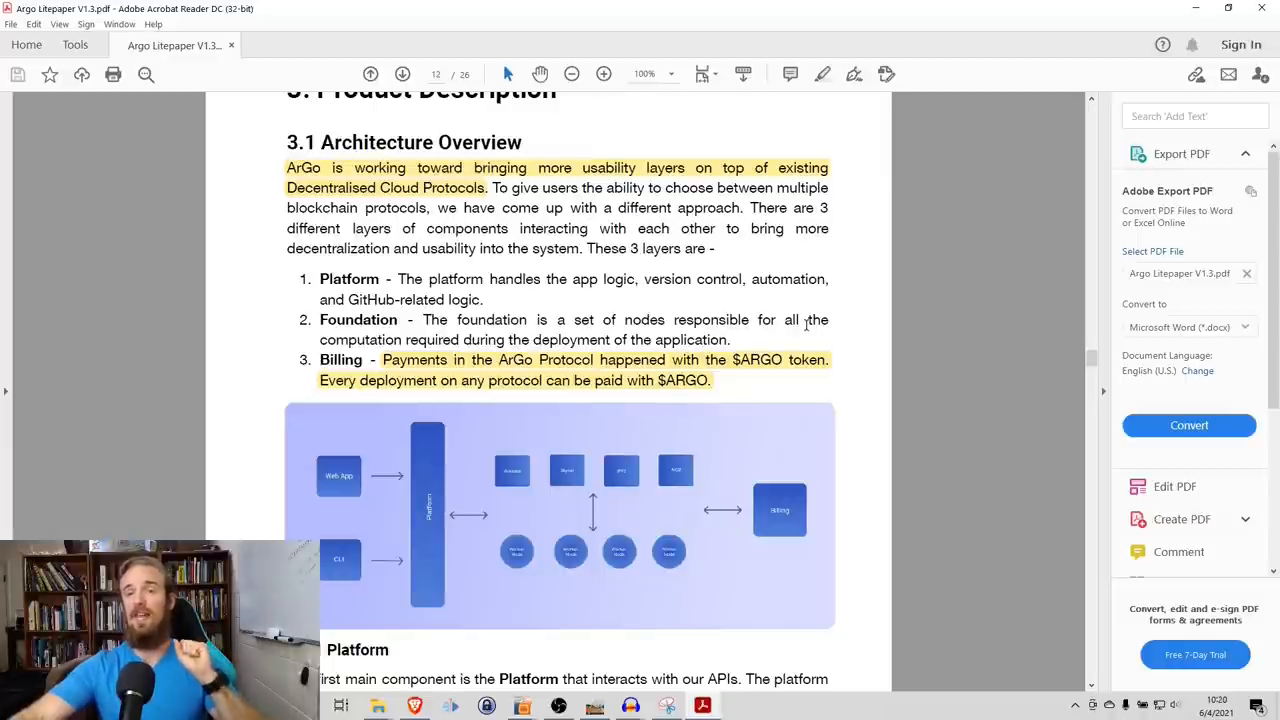
mouse_move(744, 400)
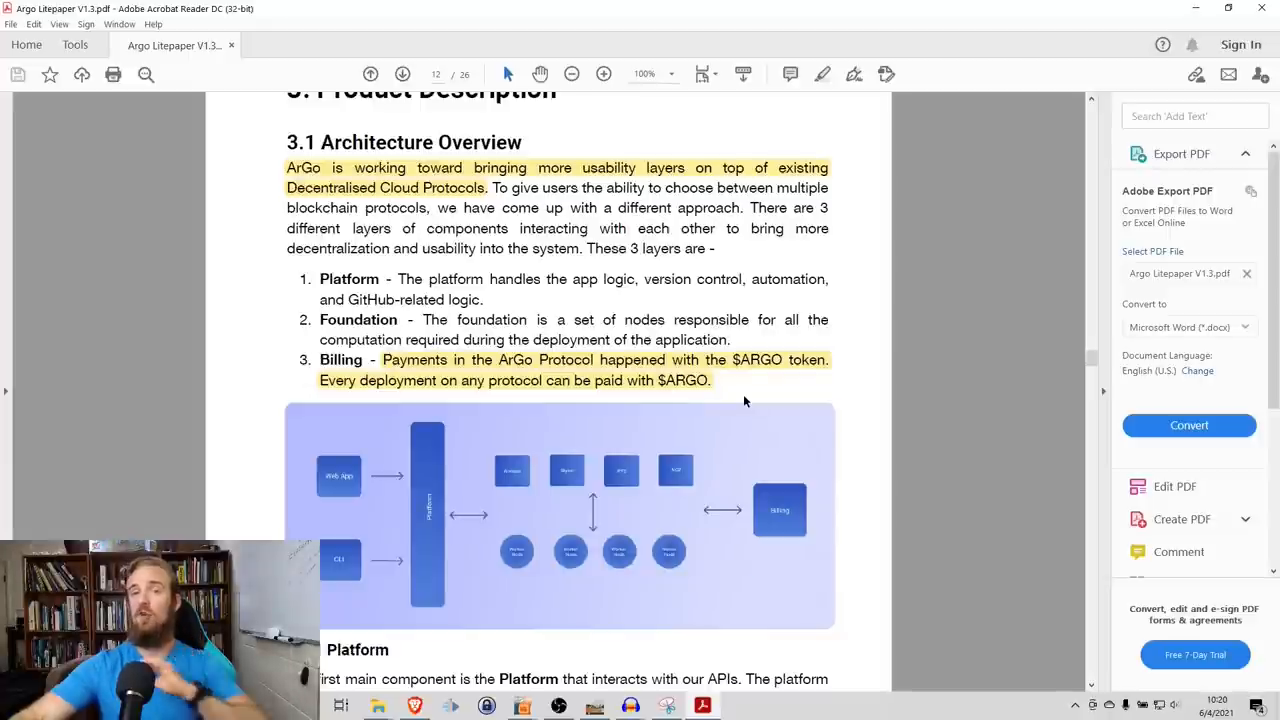
mouse_move(748, 394)
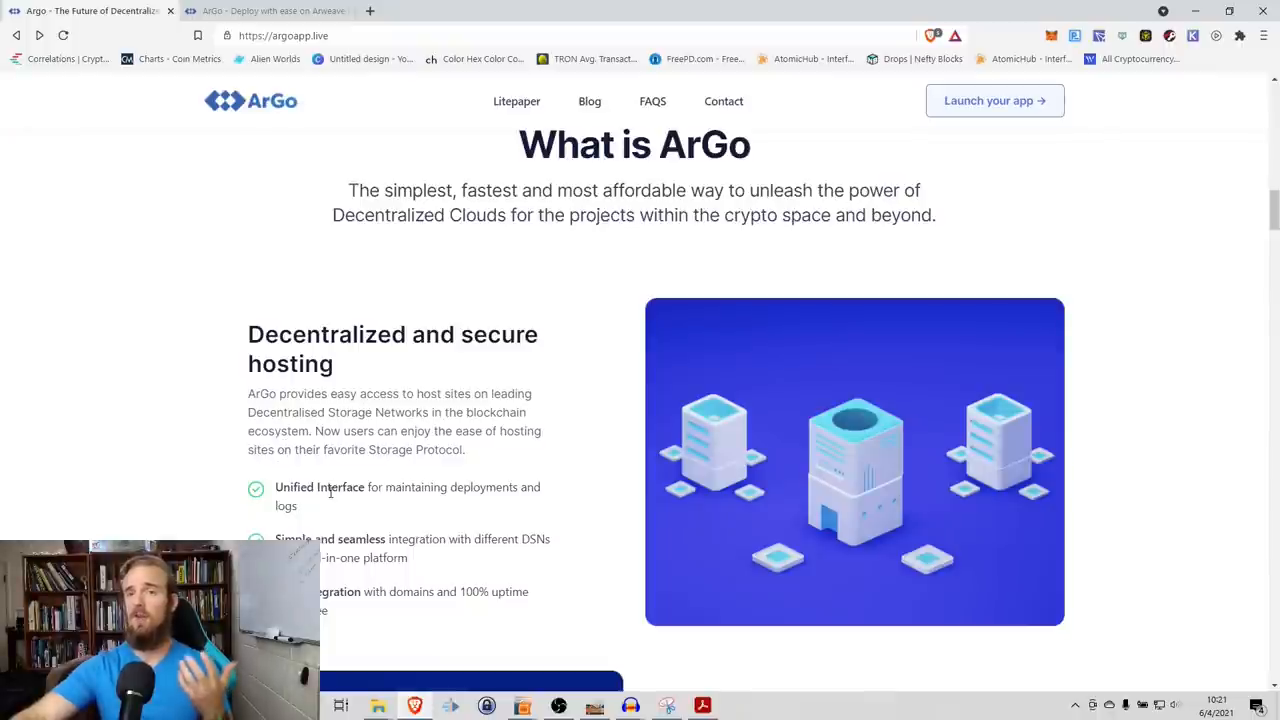
Step: Scroll through What is ArGo down to the Designed for DeFi, NFT & Dex section
scroll("down", 3)
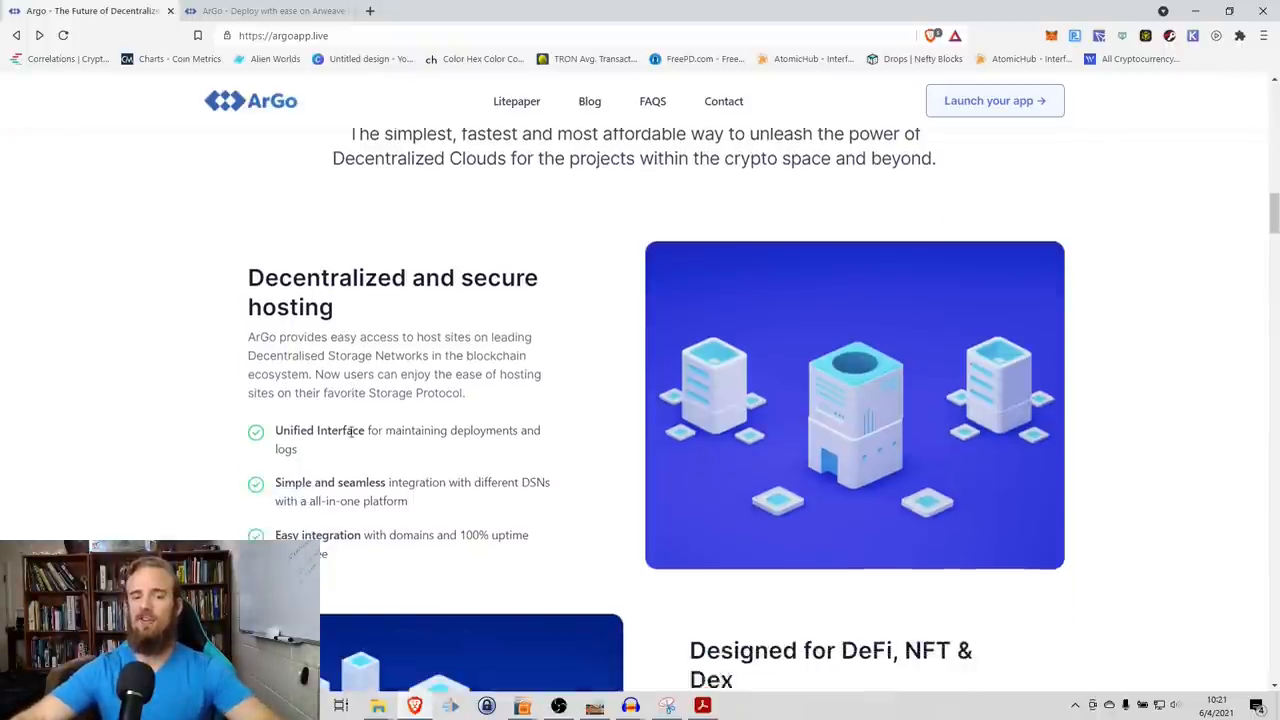
scroll("down", 3)
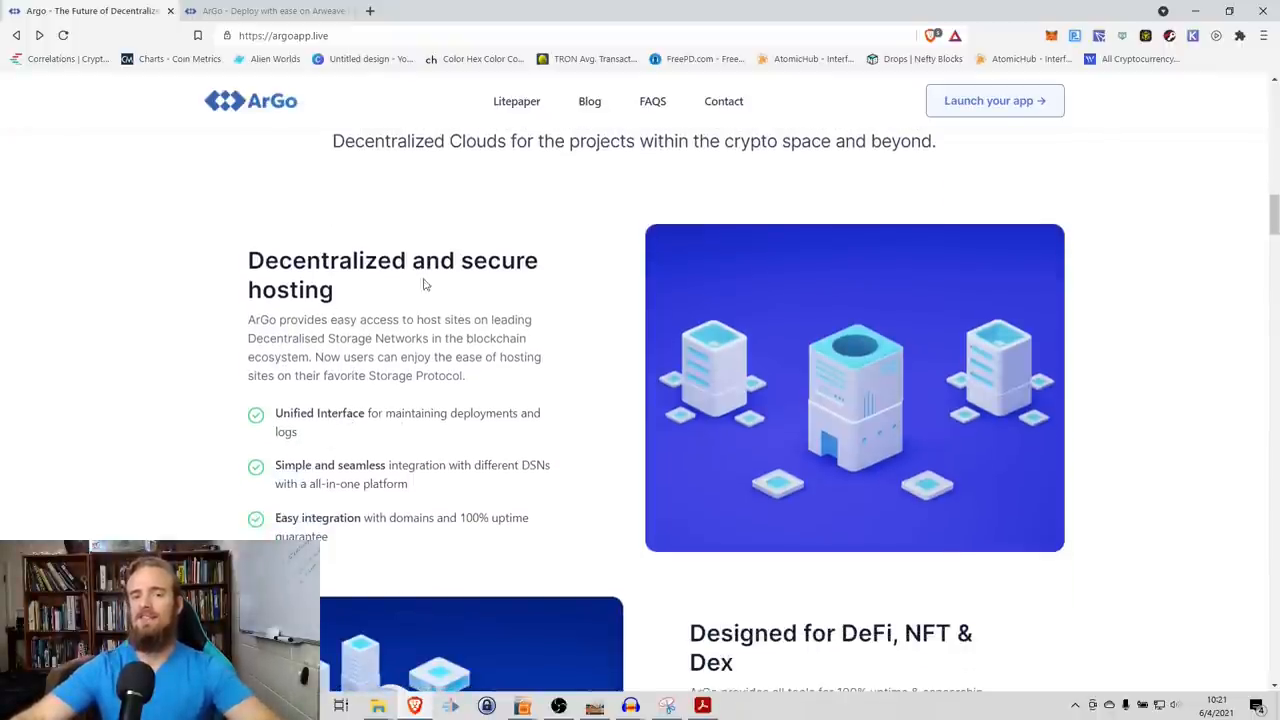
mouse_move(344, 446)
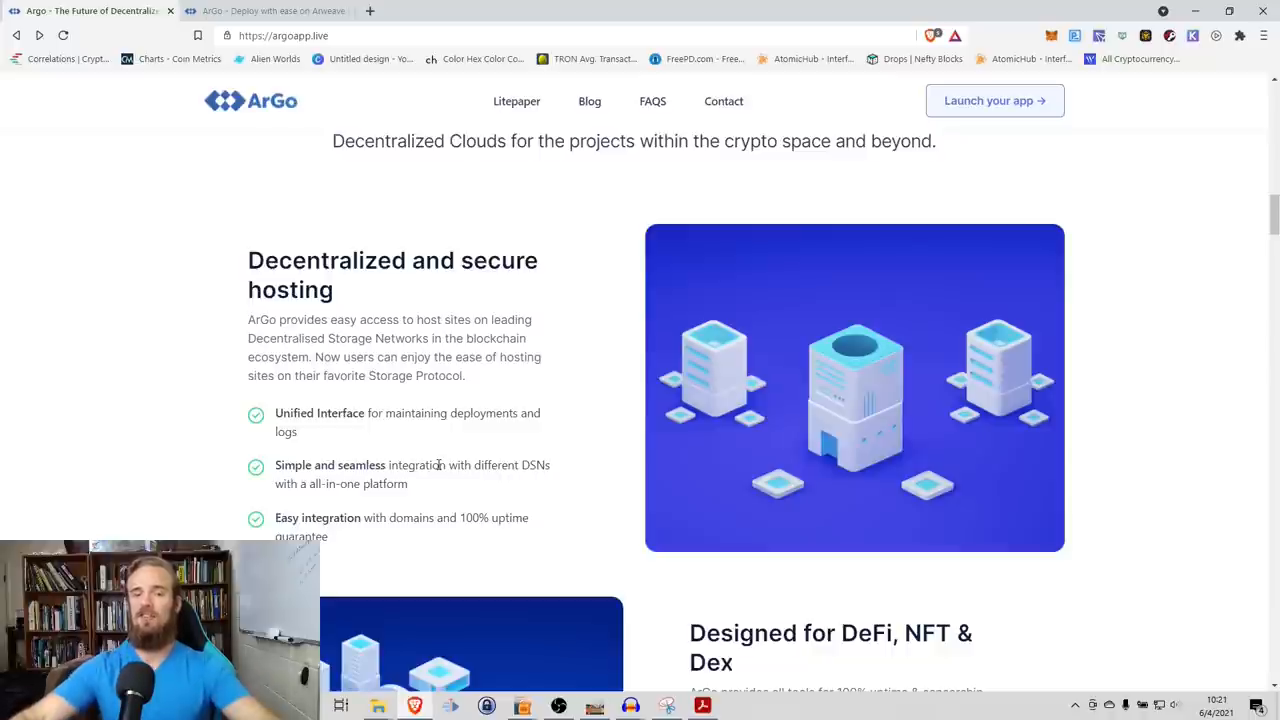
scroll("down", 3)
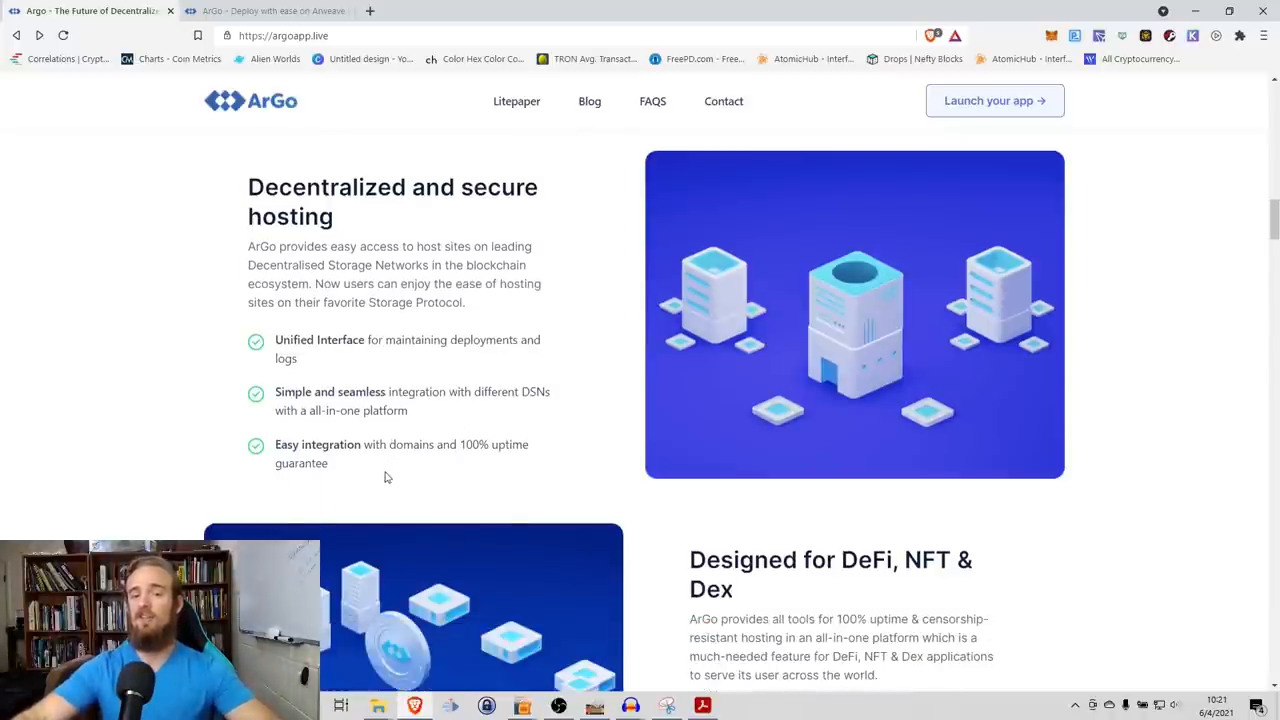
mouse_move(460, 460)
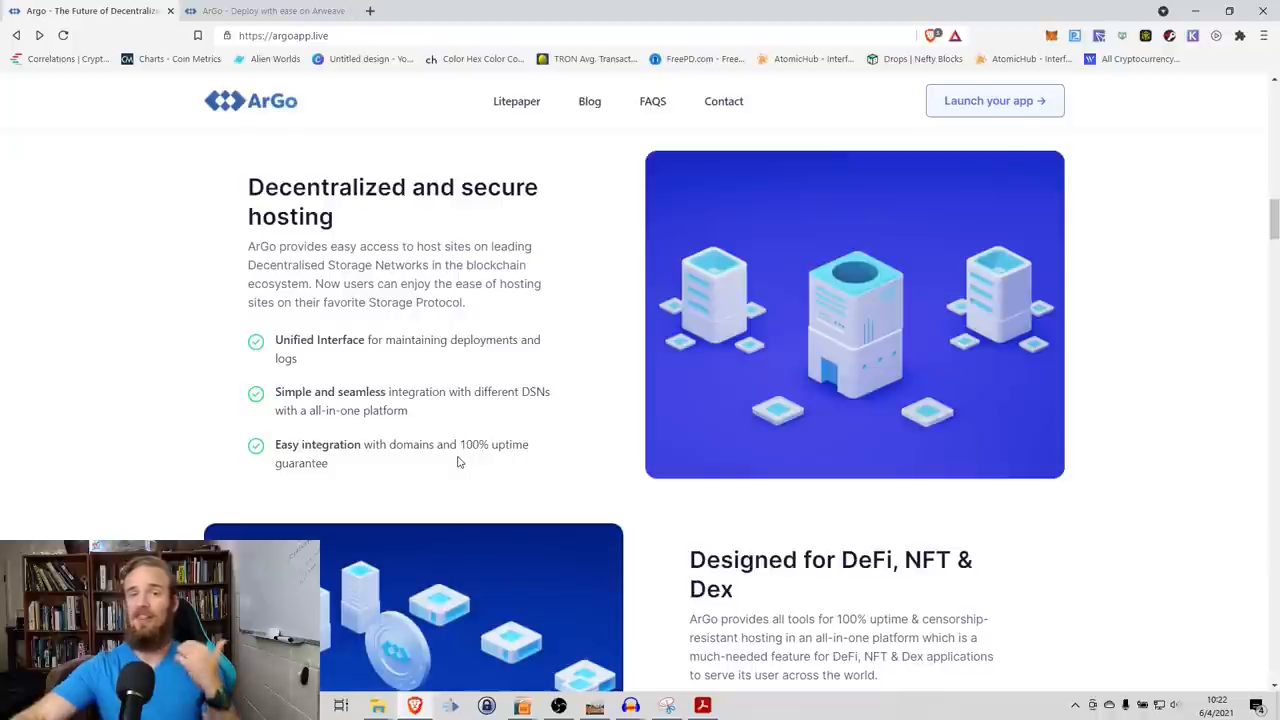
mouse_move(460, 444)
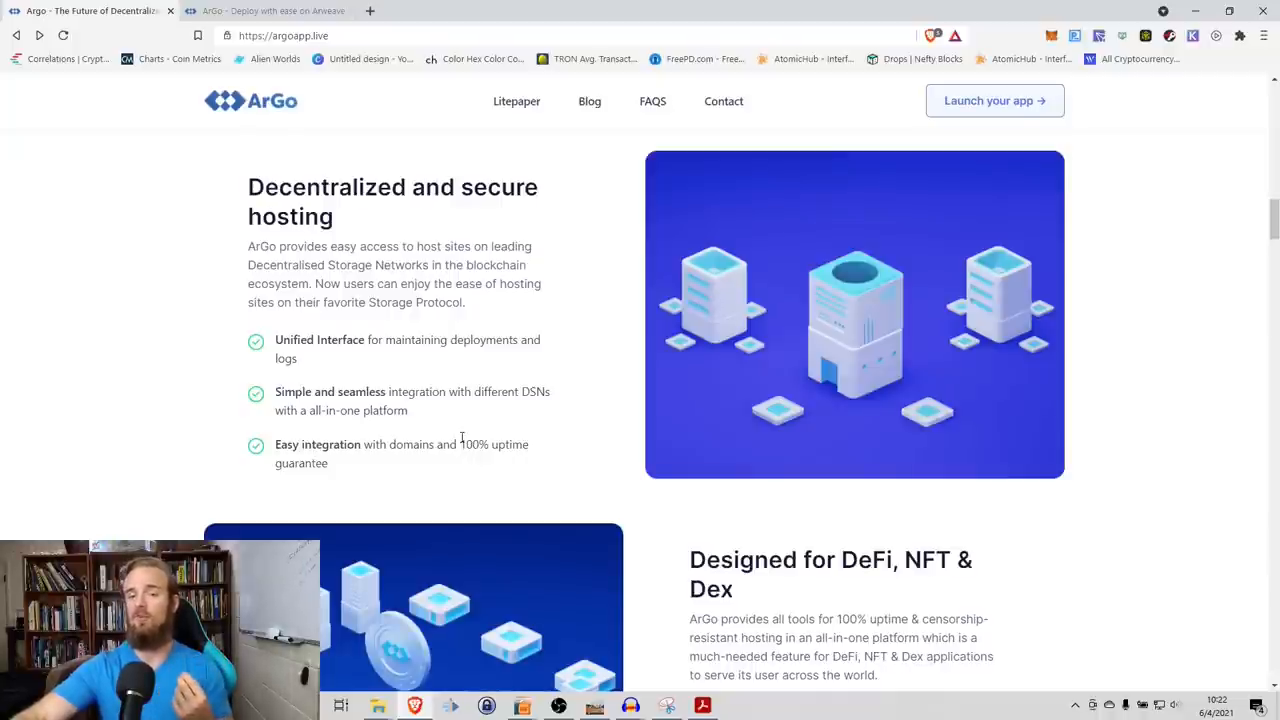
scroll("down", 3)
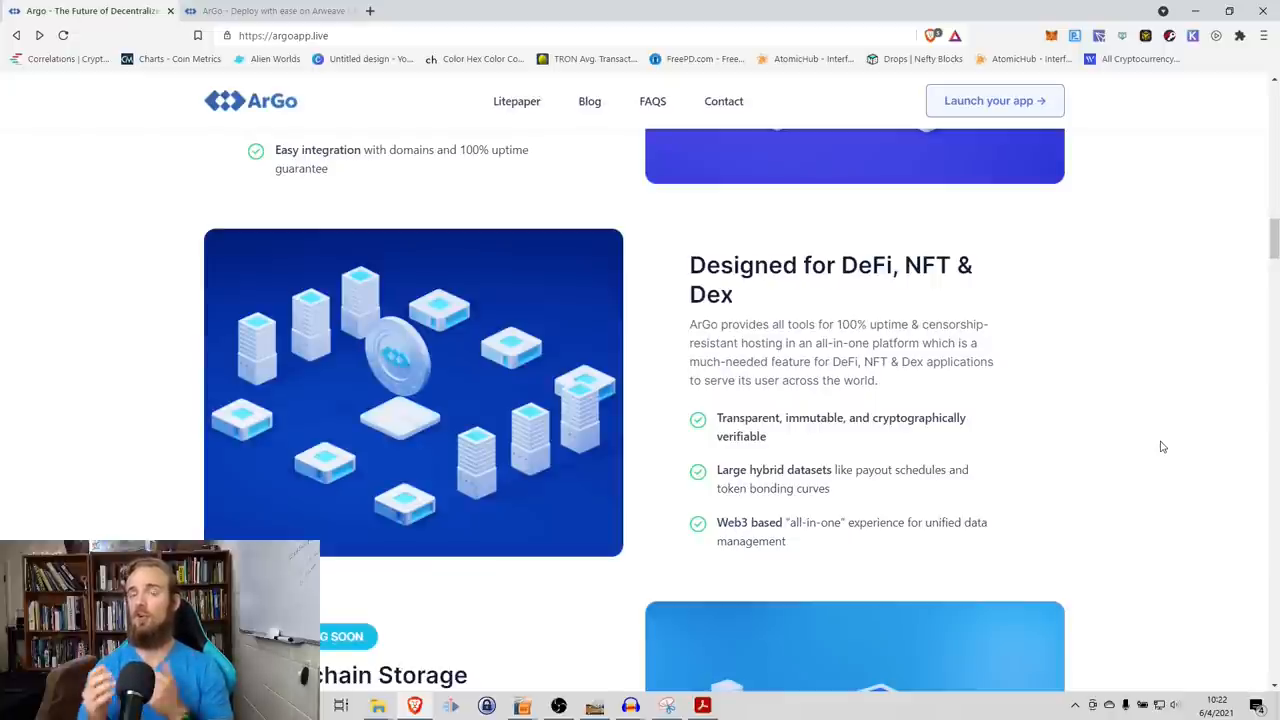
mouse_move(1136, 380)
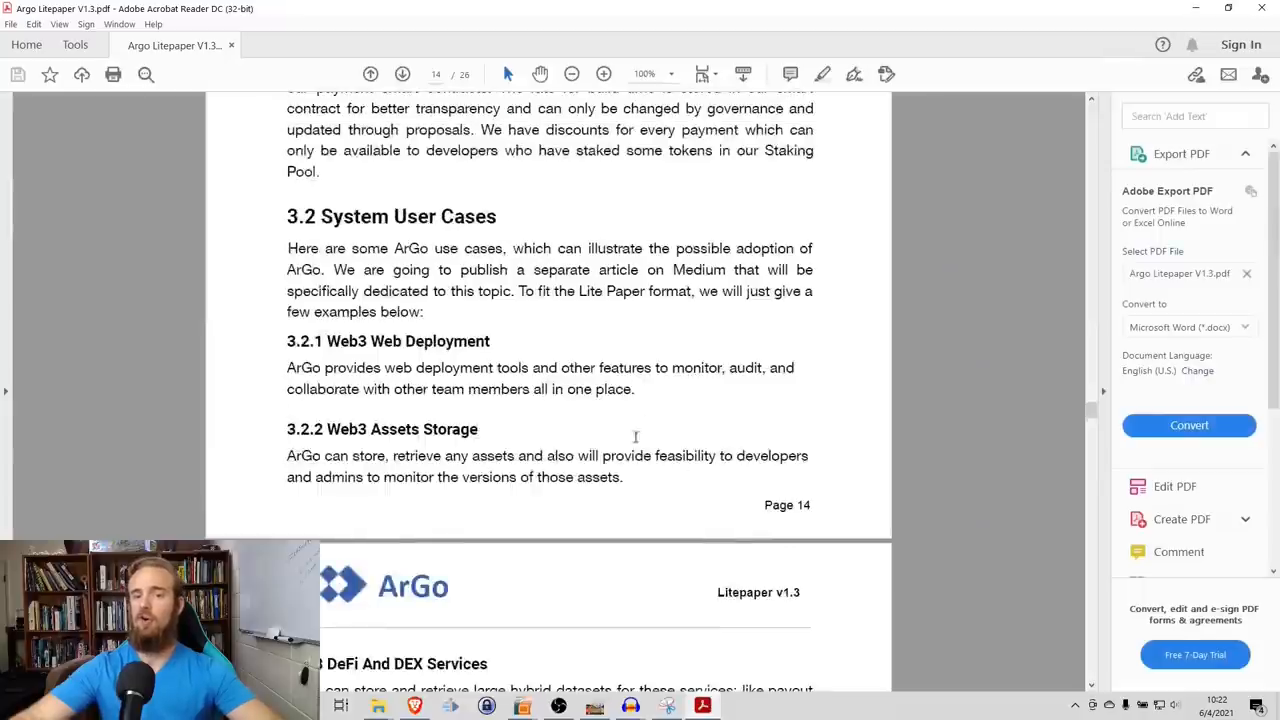
scroll("down", 3)
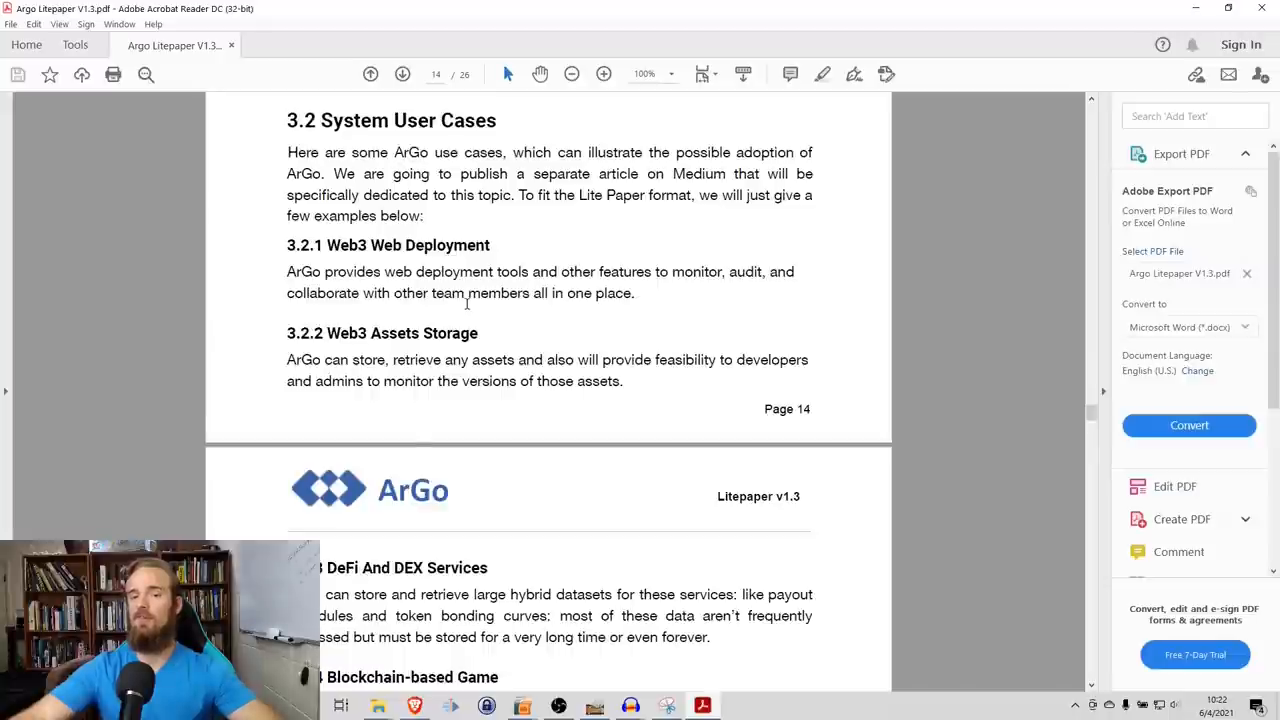
scroll("down", 3)
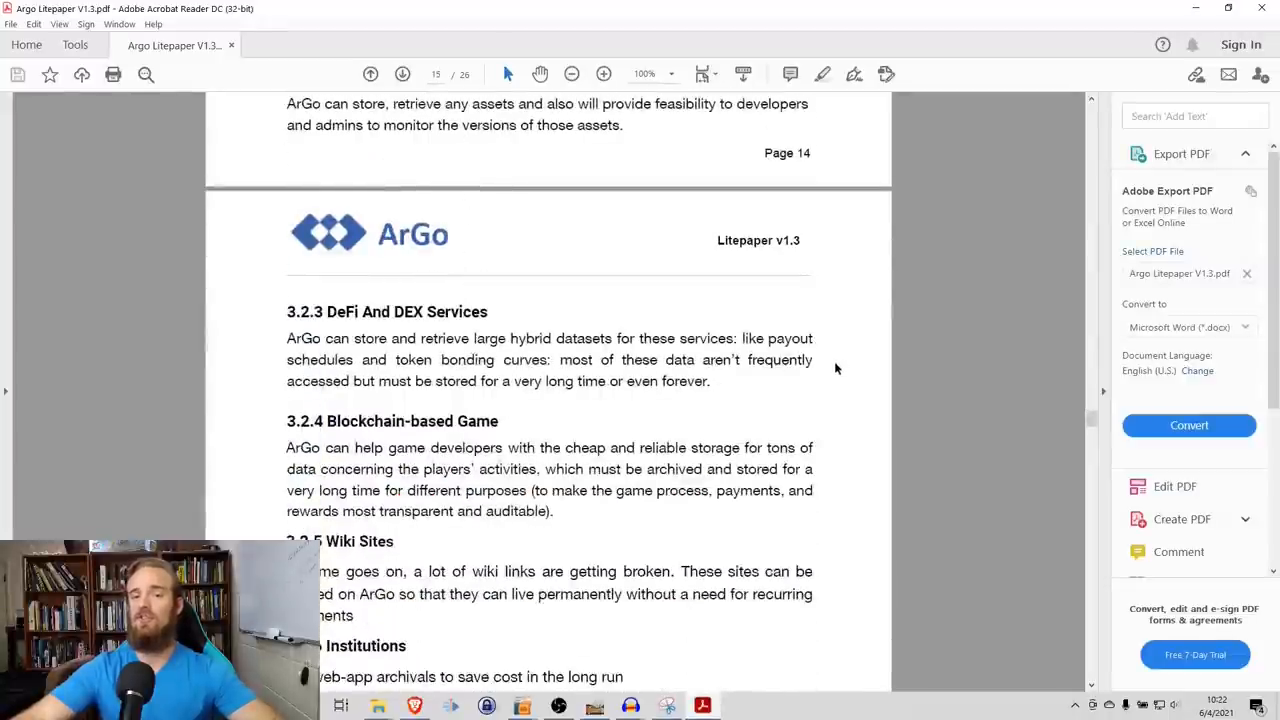
scroll("down", 3)
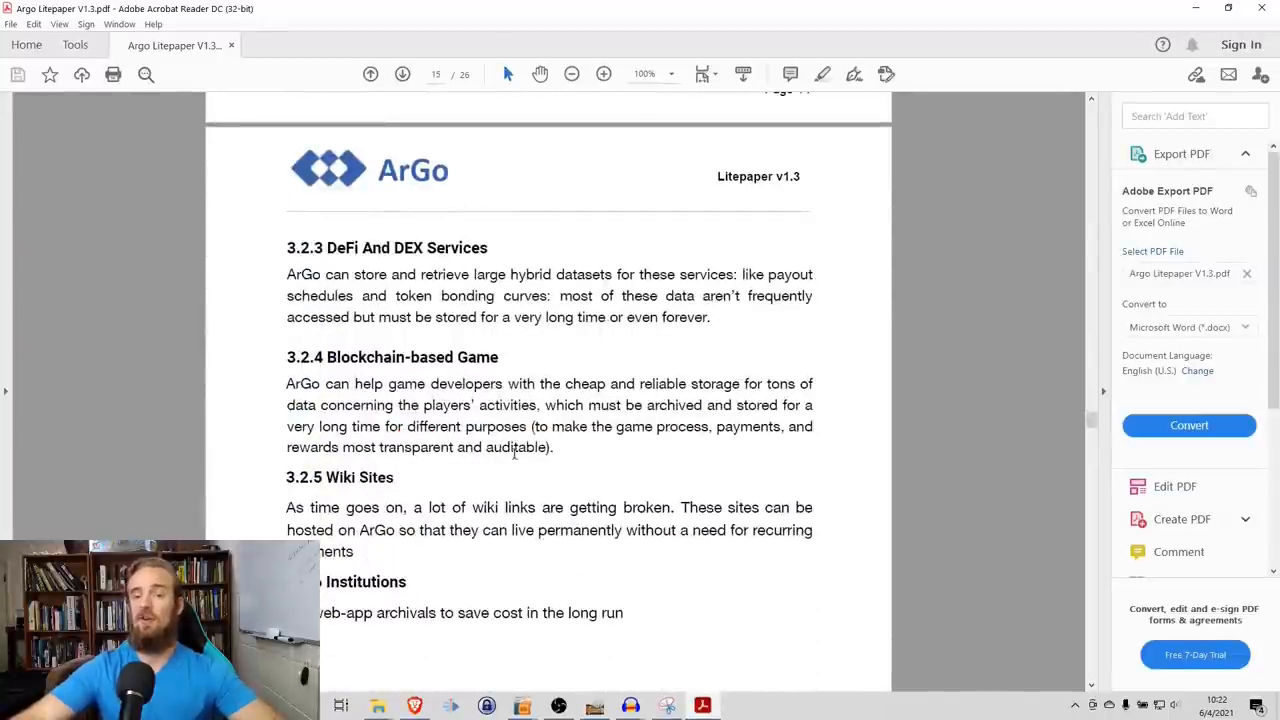
scroll("down", 3)
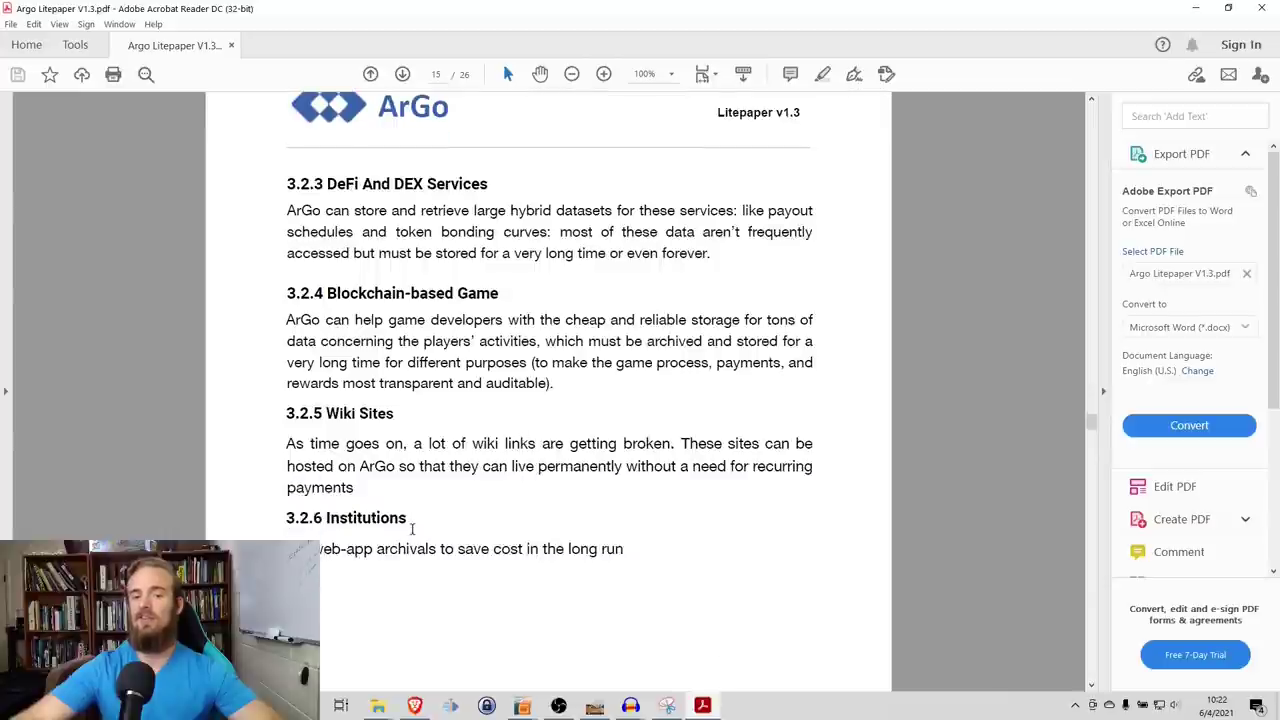
mouse_move(568, 538)
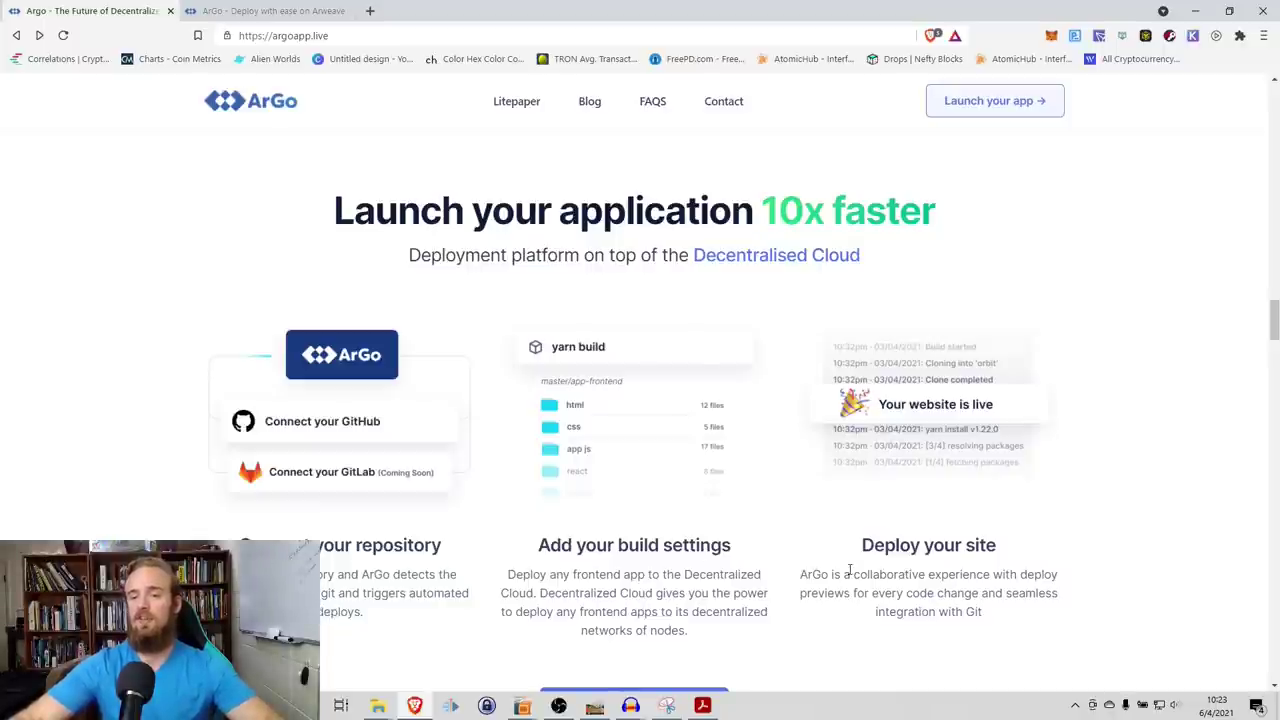
mouse_move(788, 524)
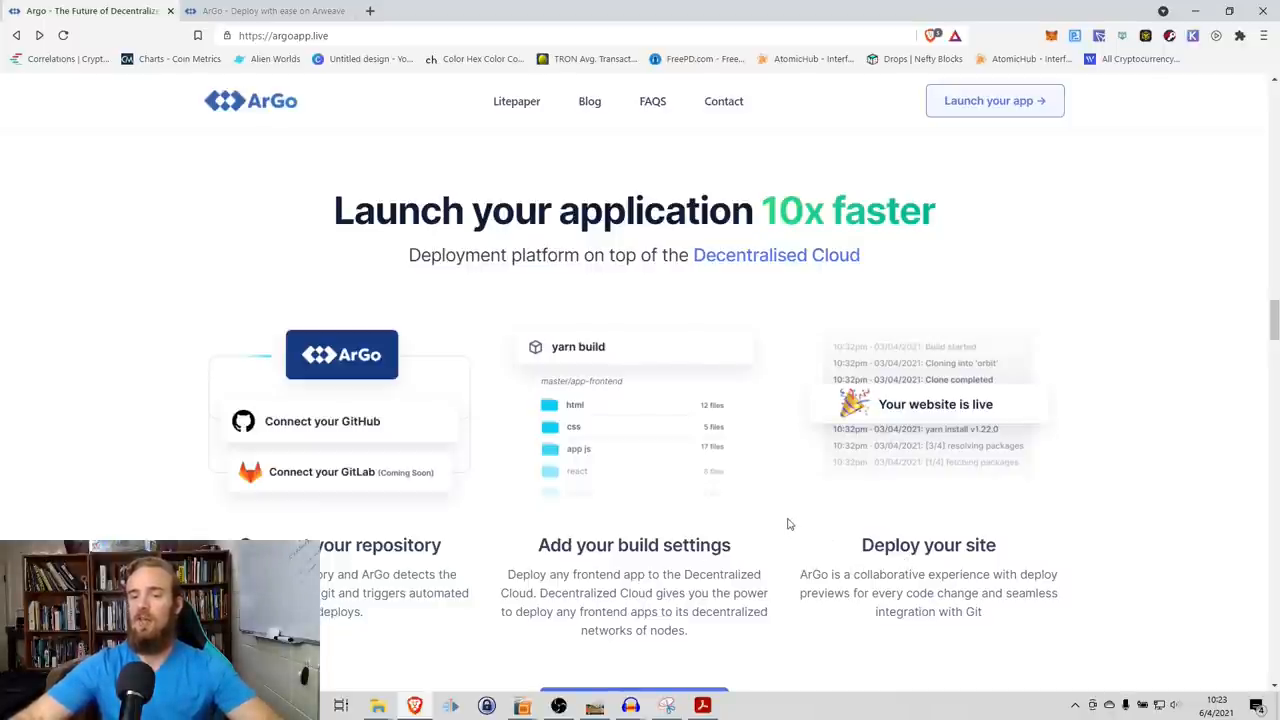
Step: Scroll to the connect repository, build settings, deploy site overview
scroll("down", 3)
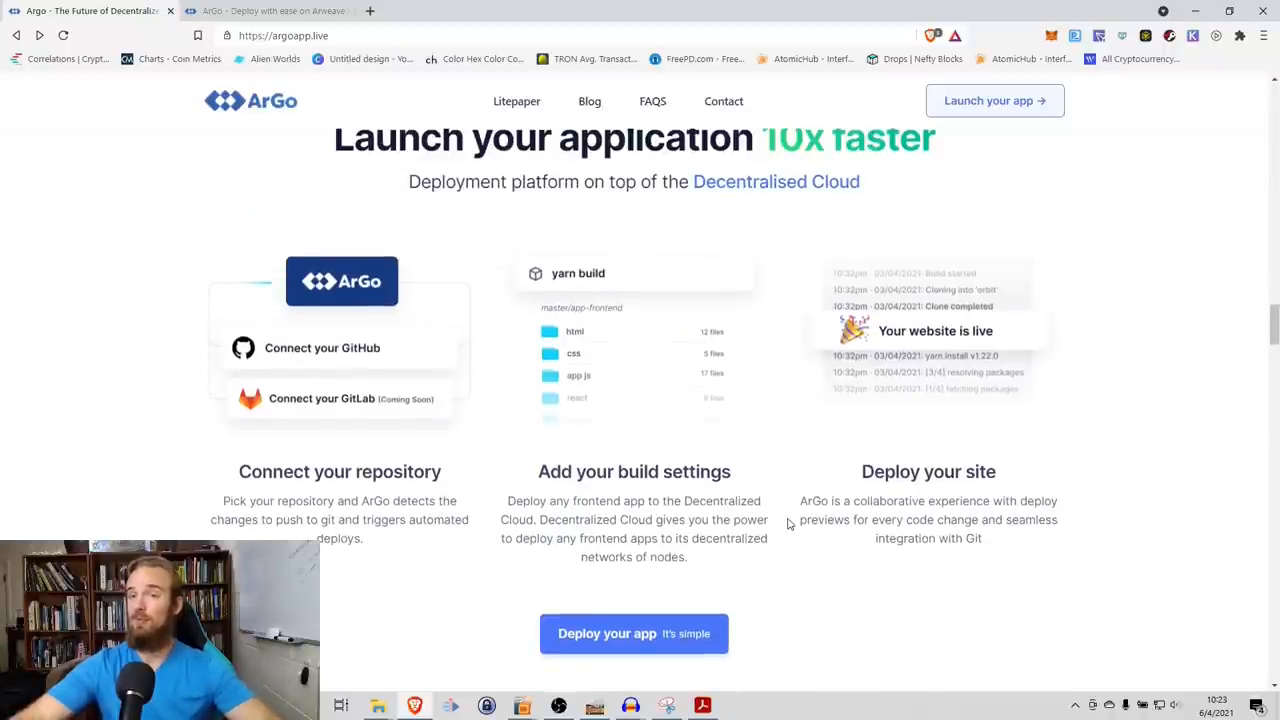
scroll("up", 3)
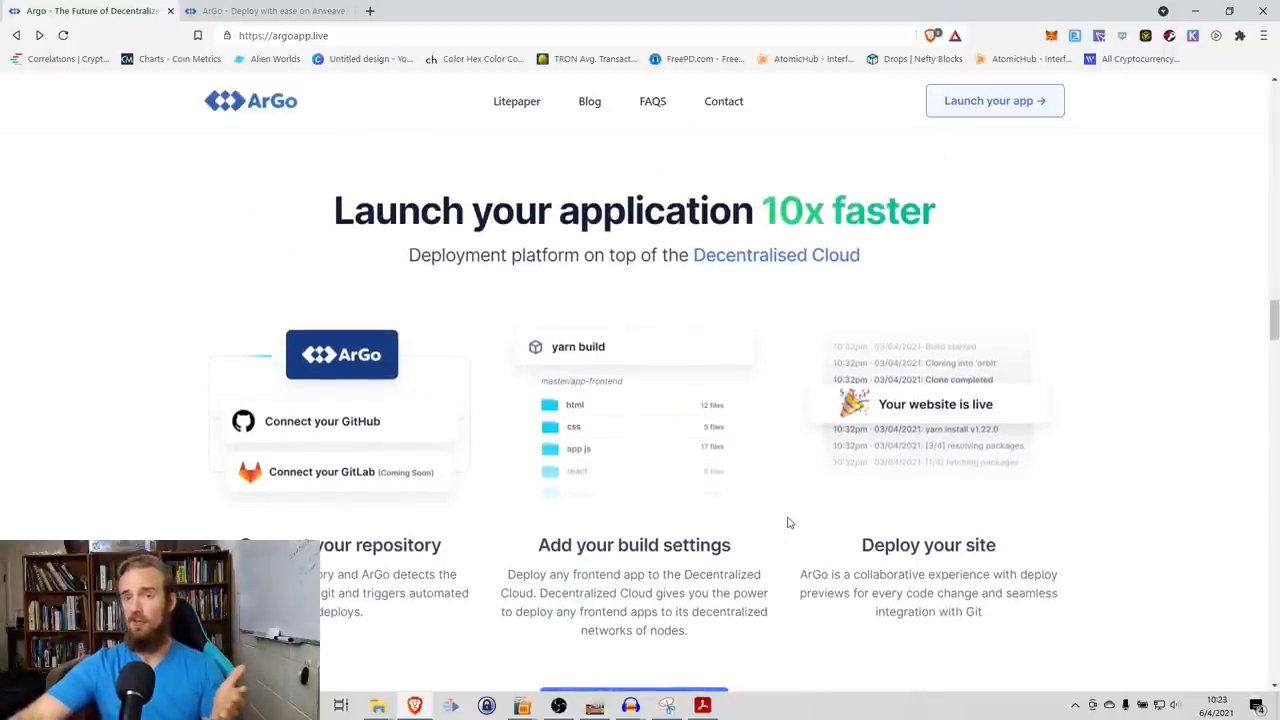
mouse_move(620, 340)
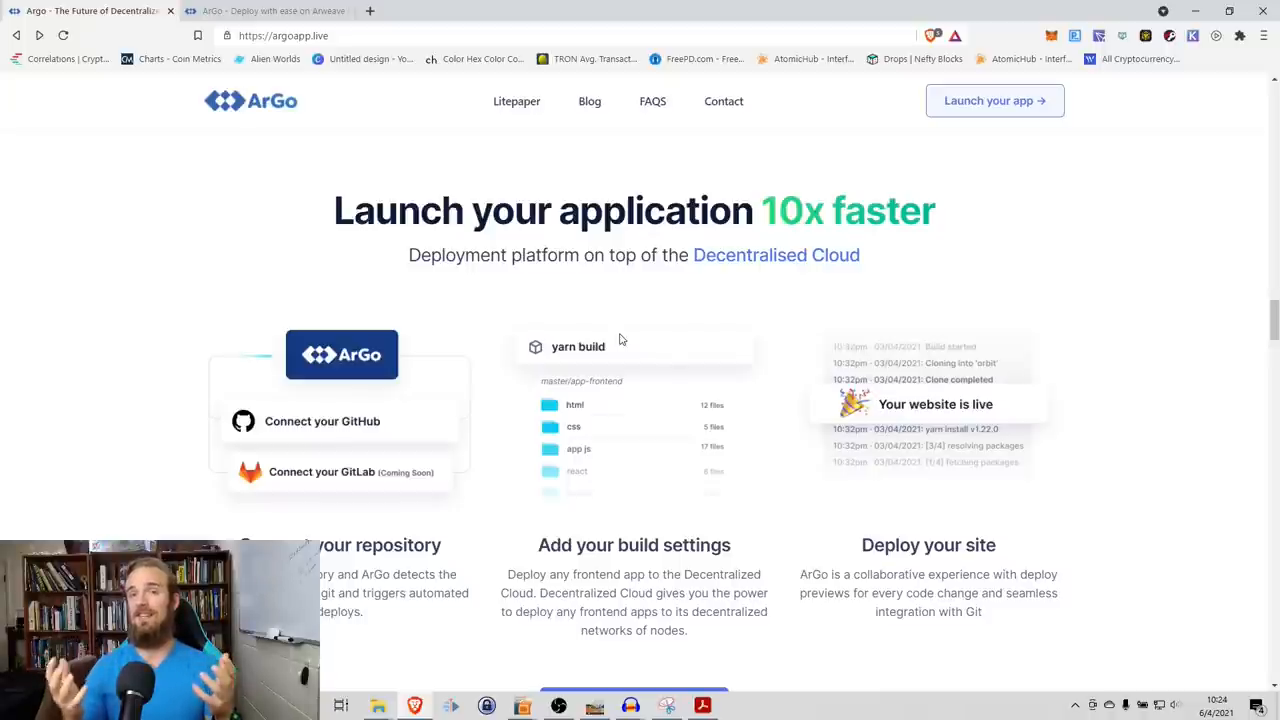
Step: Scroll down to the dark panel listing unlimited bandwidth, custom DNS, 100% uptime, censorship resistance
scroll("down", 3)
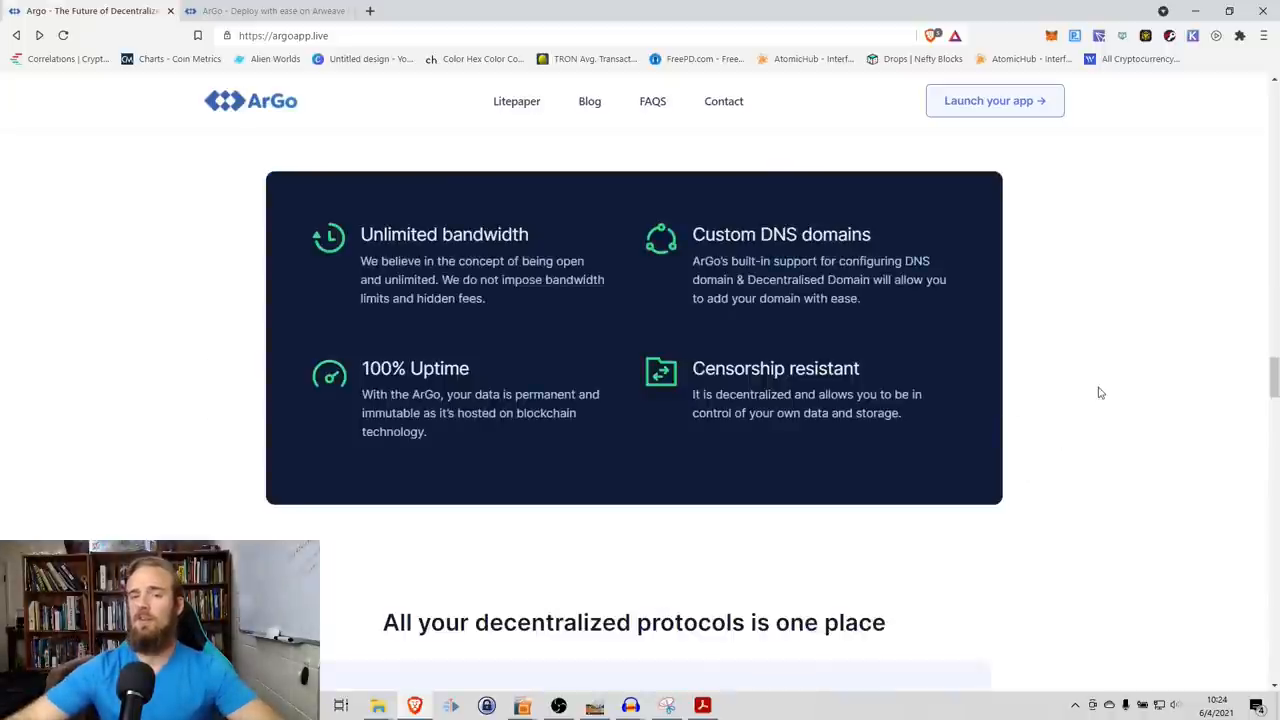
mouse_move(720, 394)
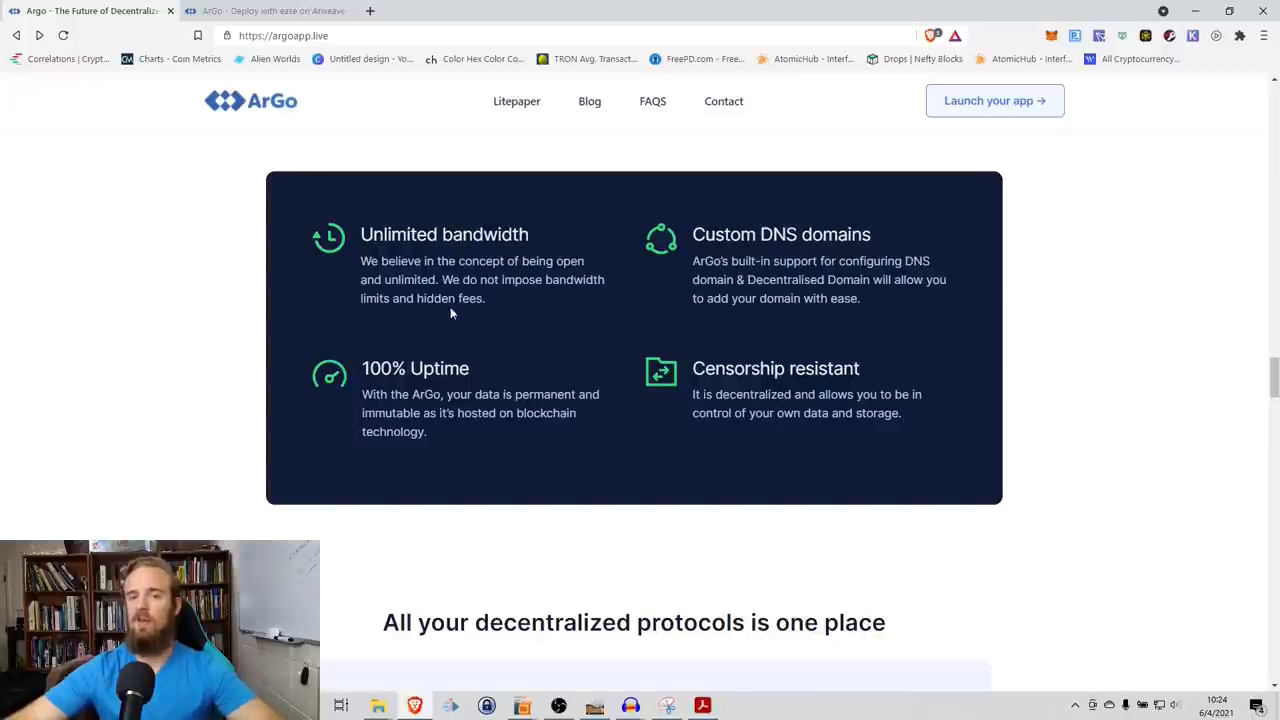
mouse_move(516, 352)
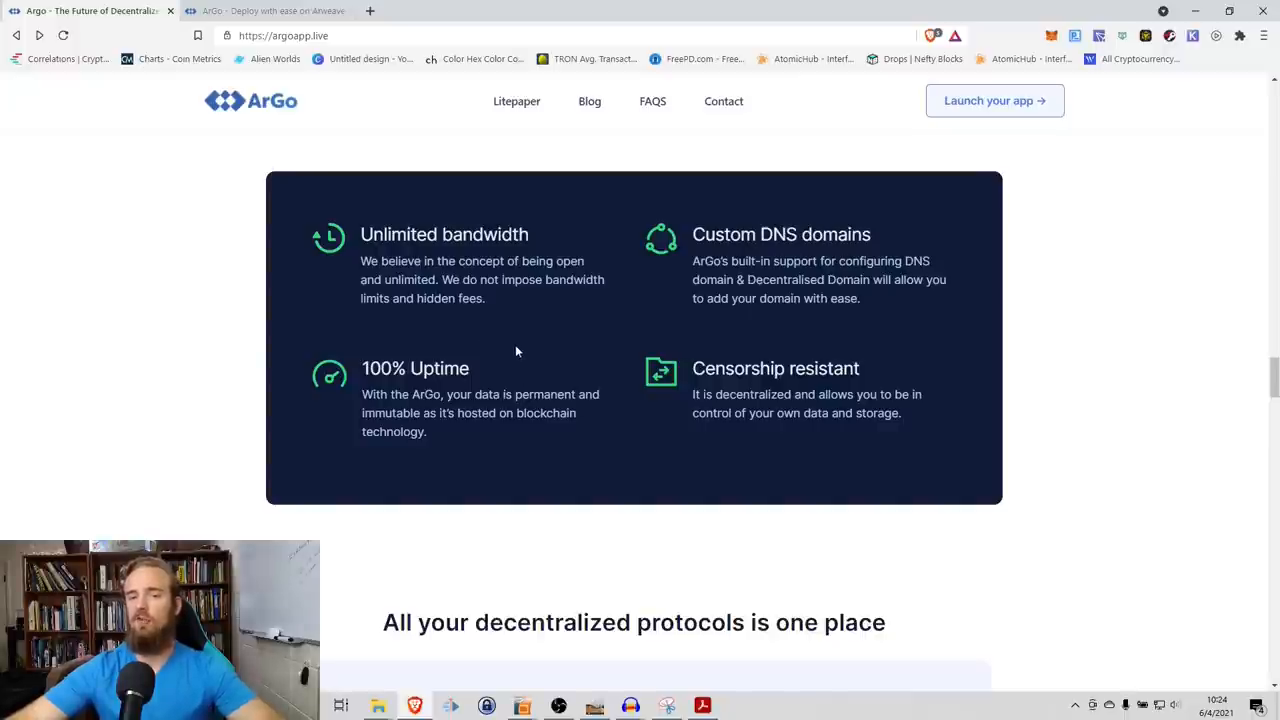
mouse_move(488, 352)
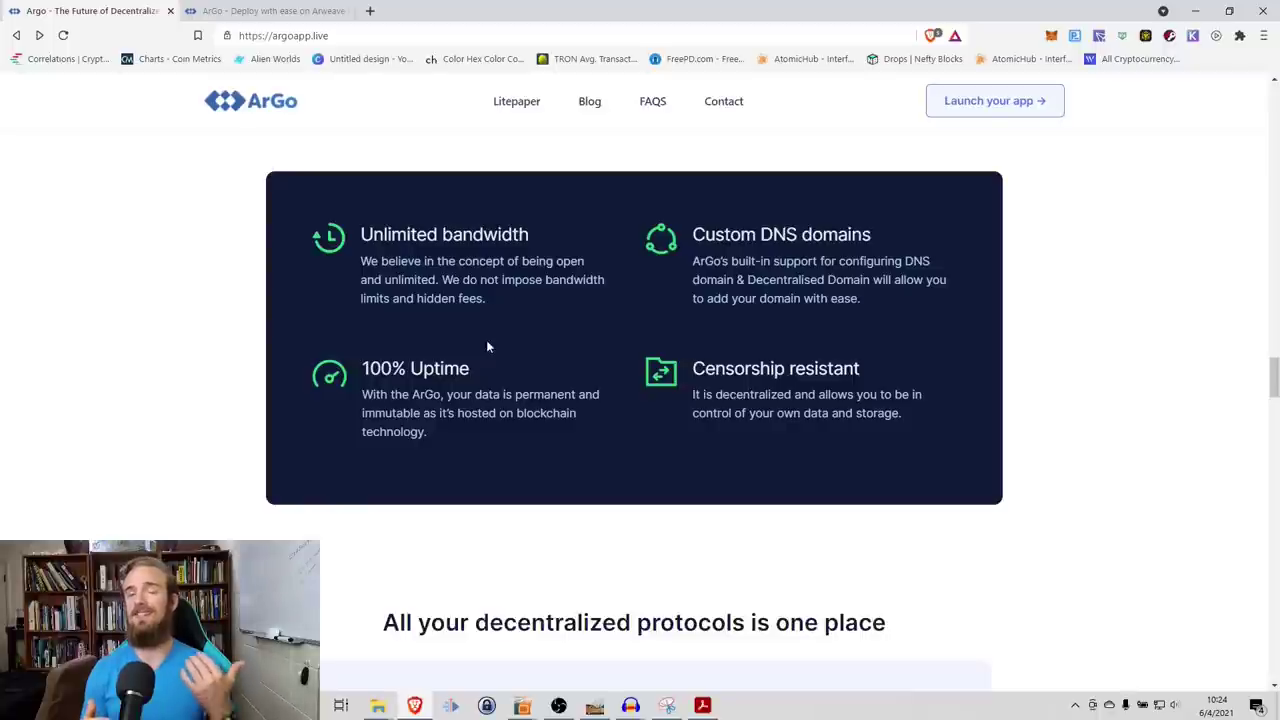
mouse_move(942, 292)
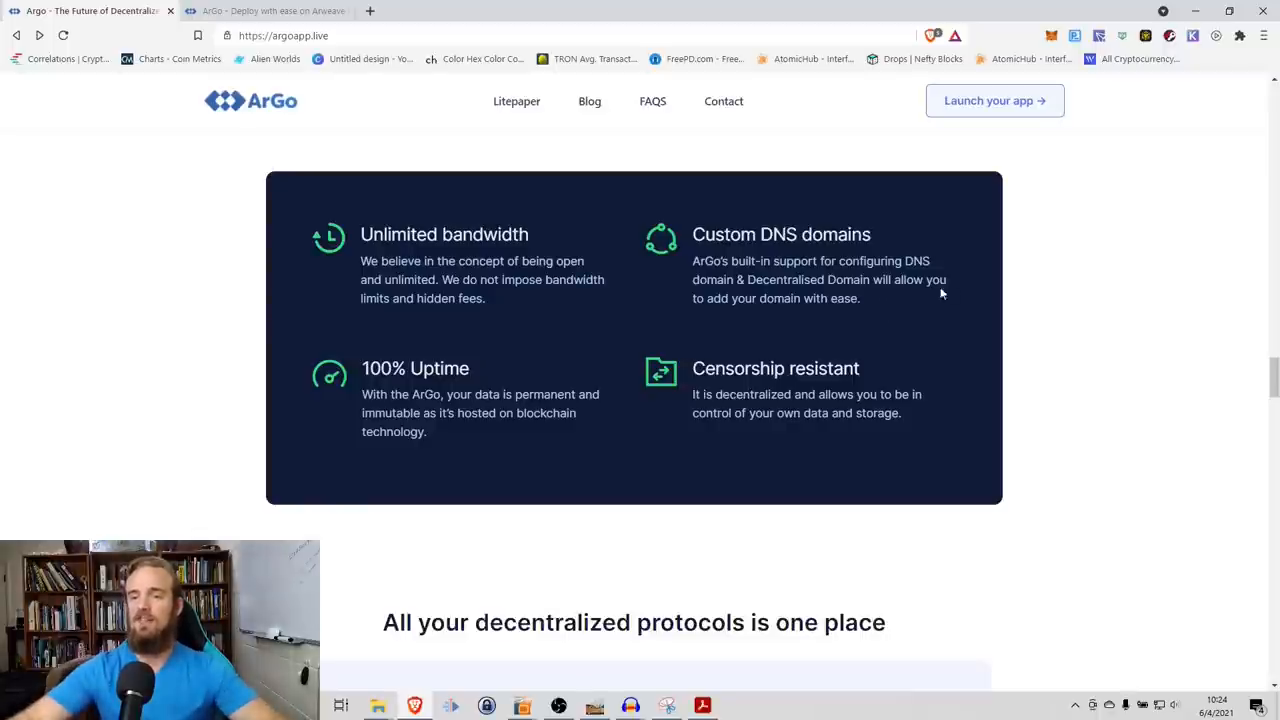
mouse_move(804, 344)
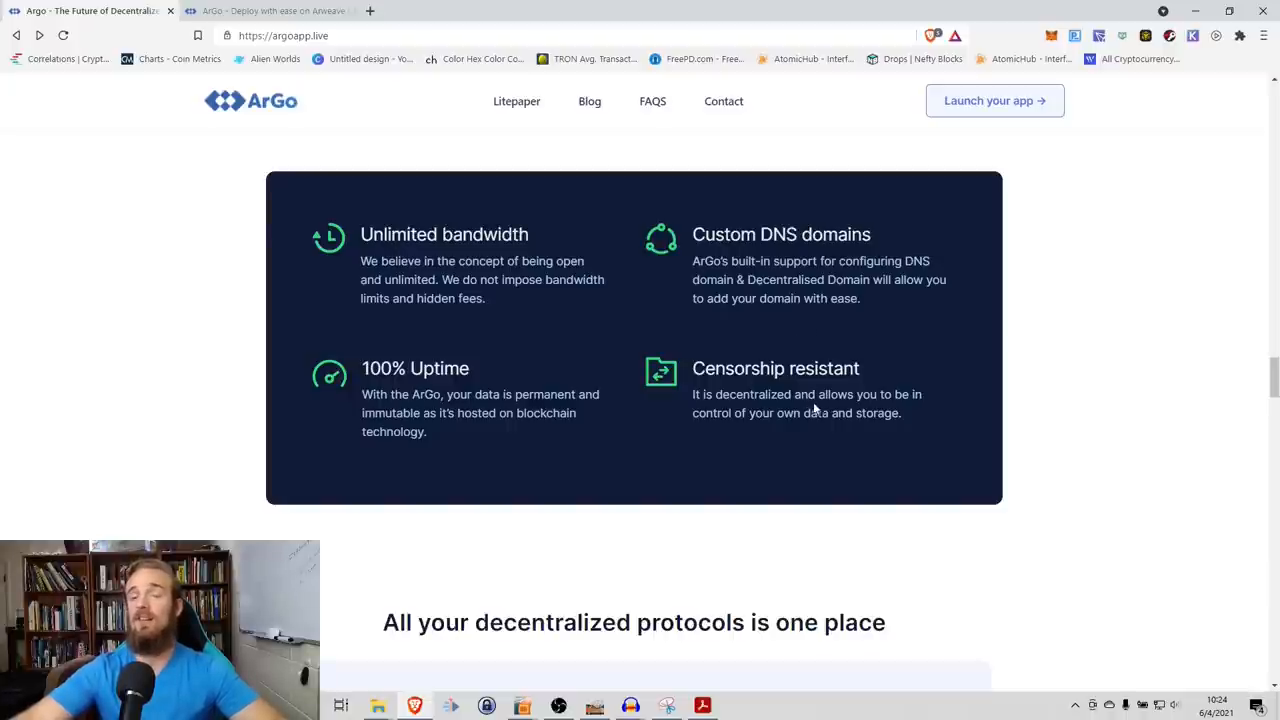
mouse_move(802, 424)
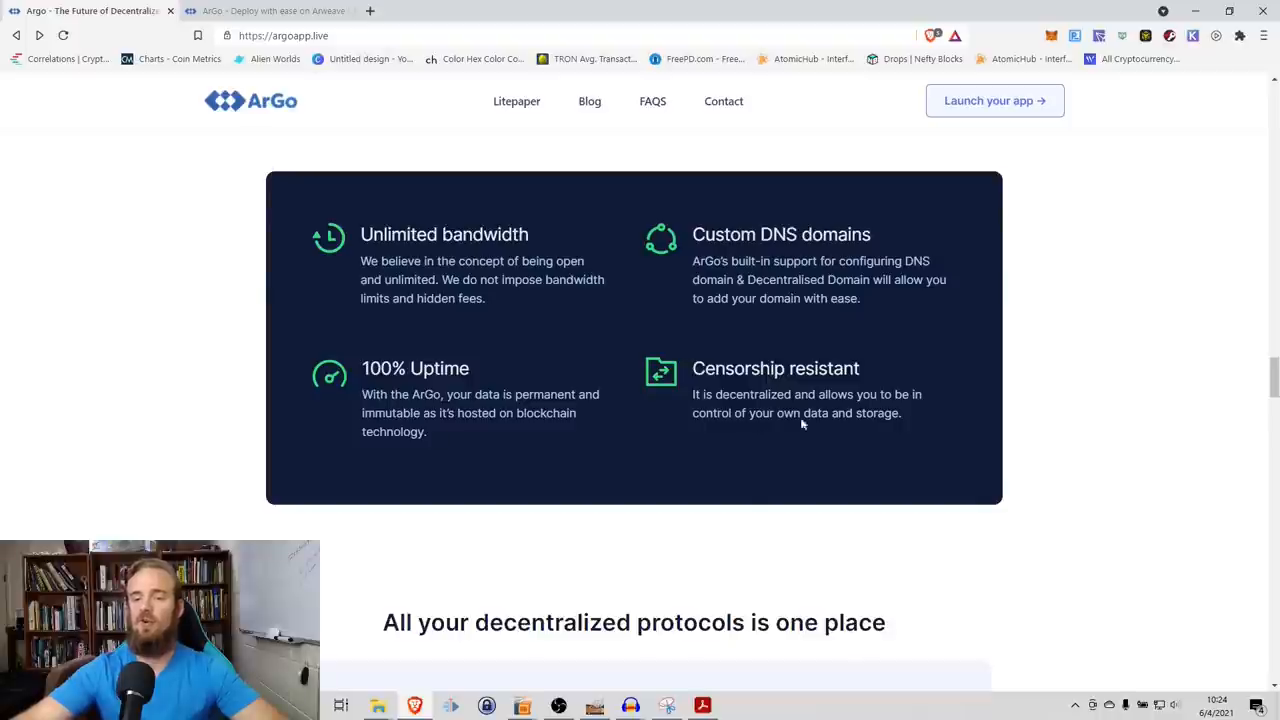
Step: Scroll to the protocols section listing Arweave, Skynet, IPFS, Textile, Dfinity, Storj and Filecoin
scroll("down", 3)
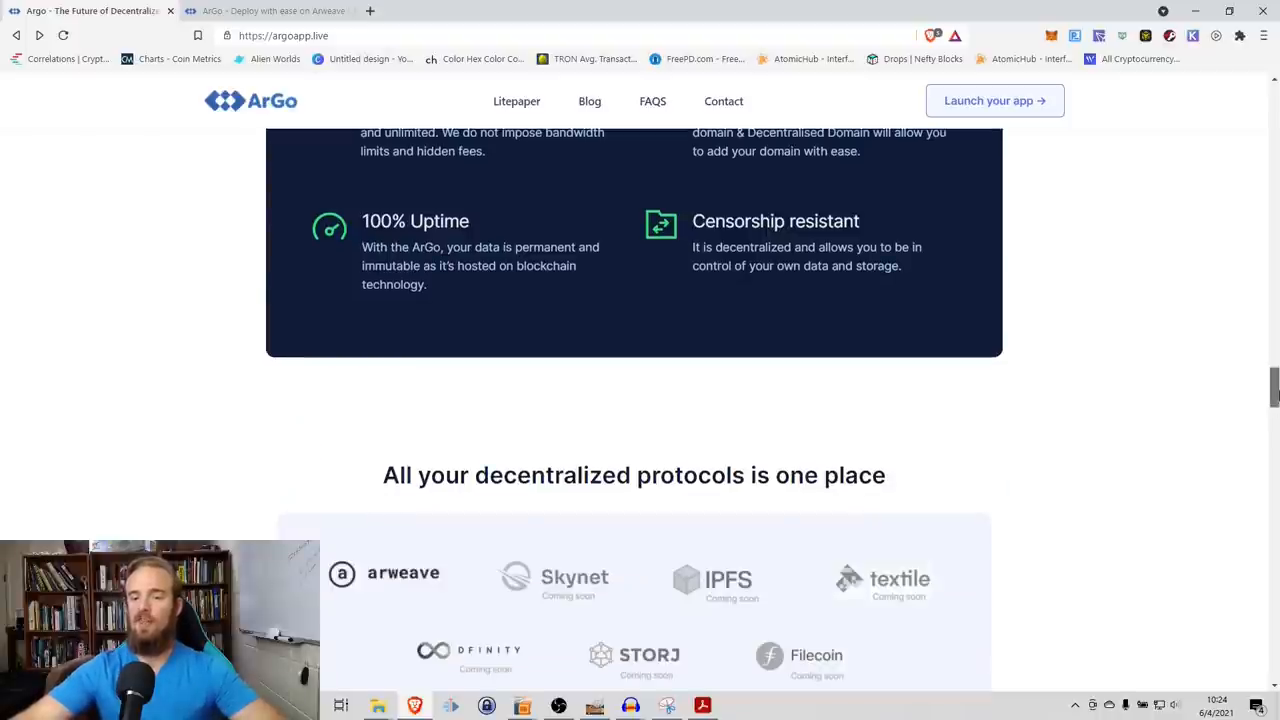
scroll("down", 3)
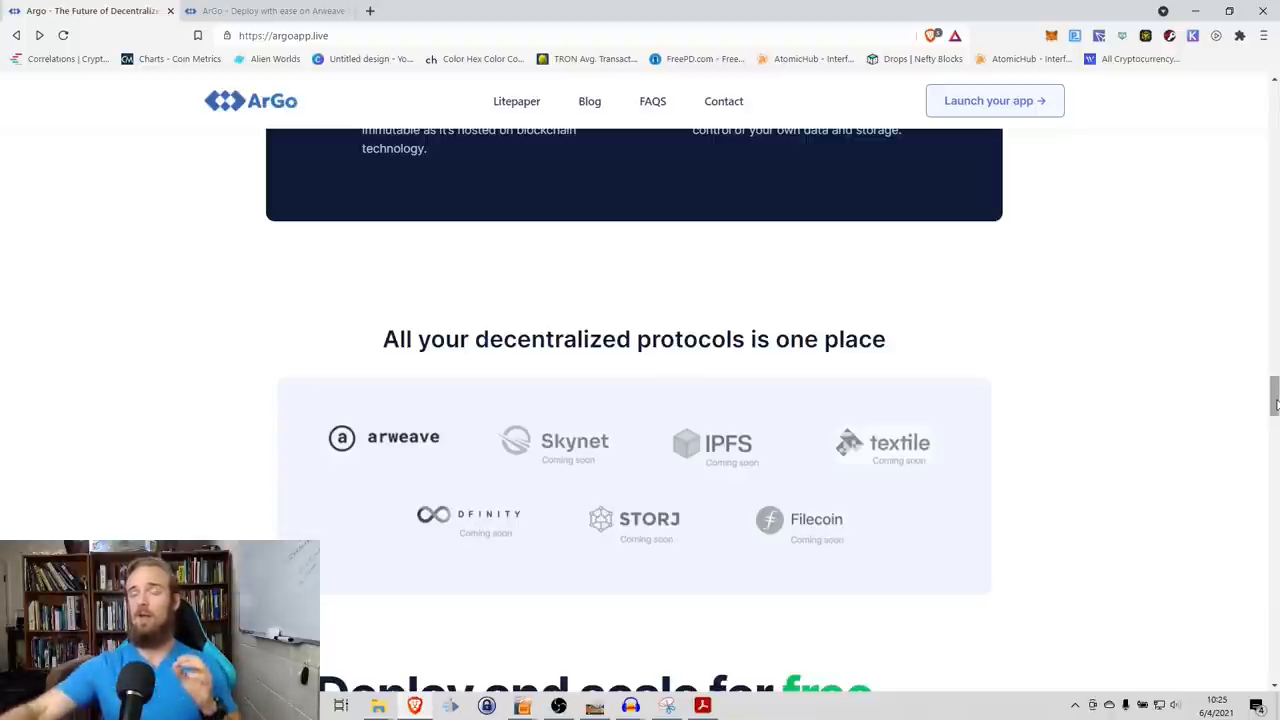
mouse_move(774, 490)
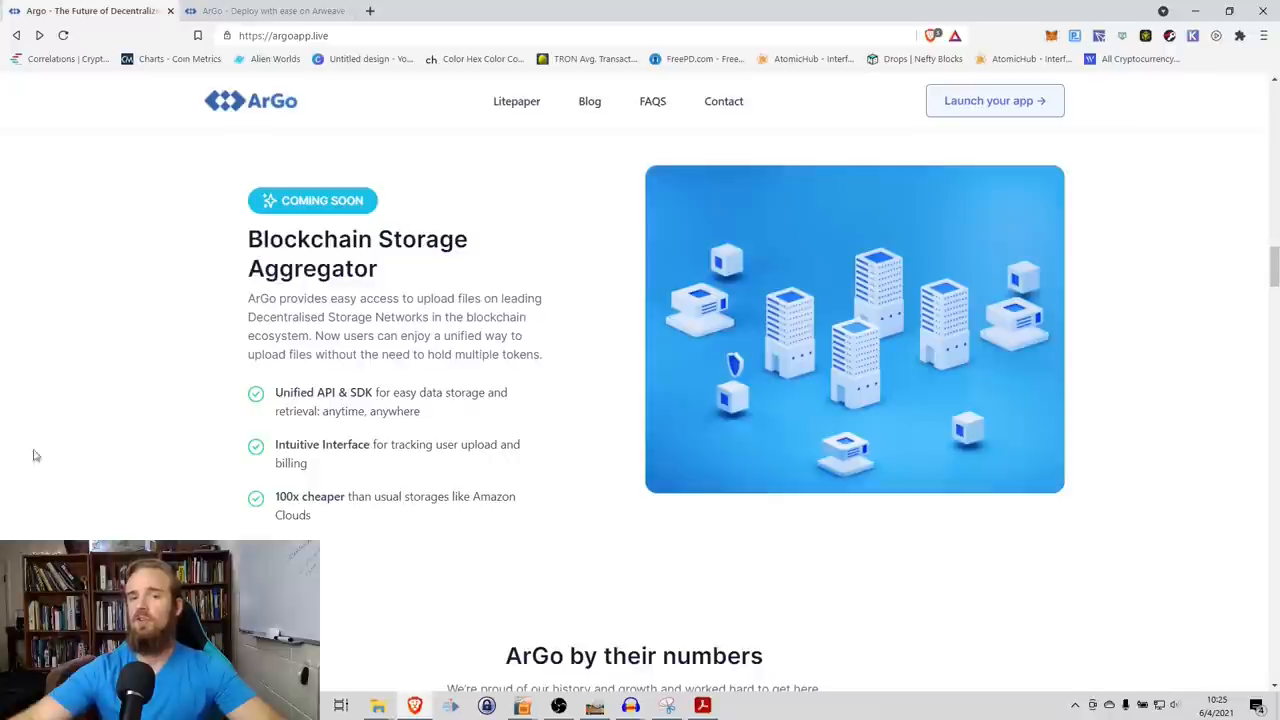
mouse_move(100, 334)
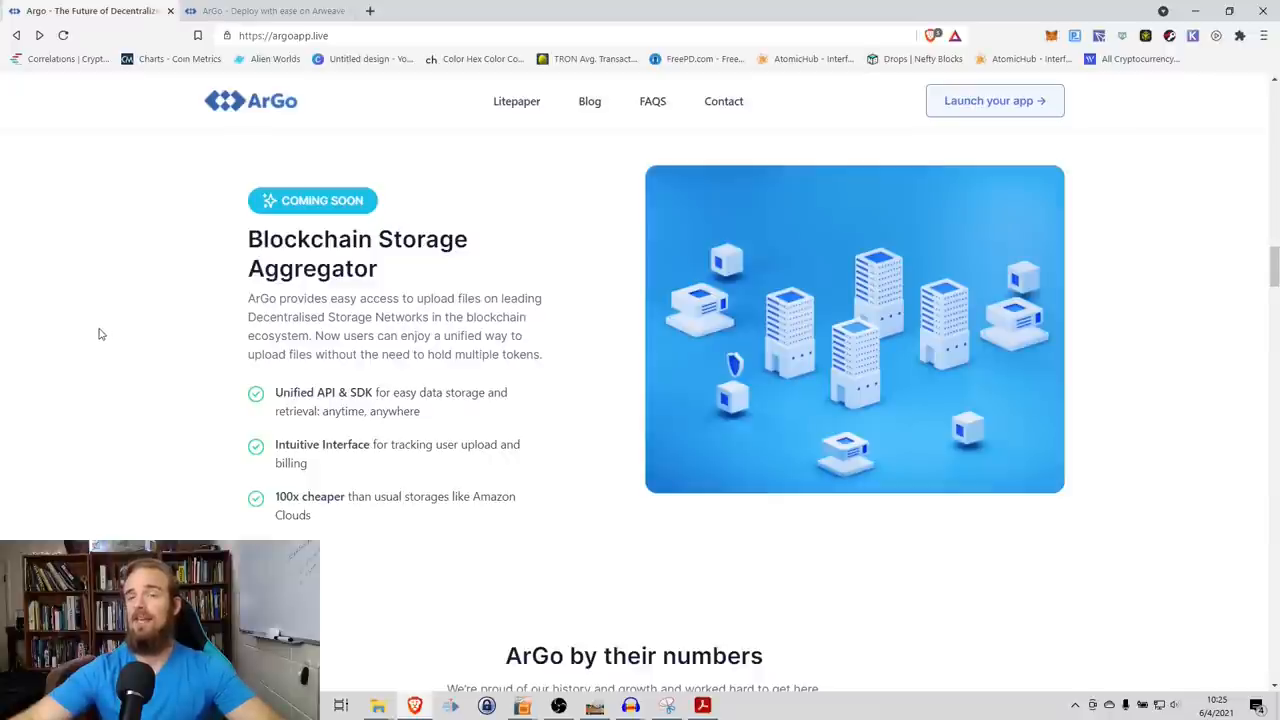
mouse_move(316, 312)
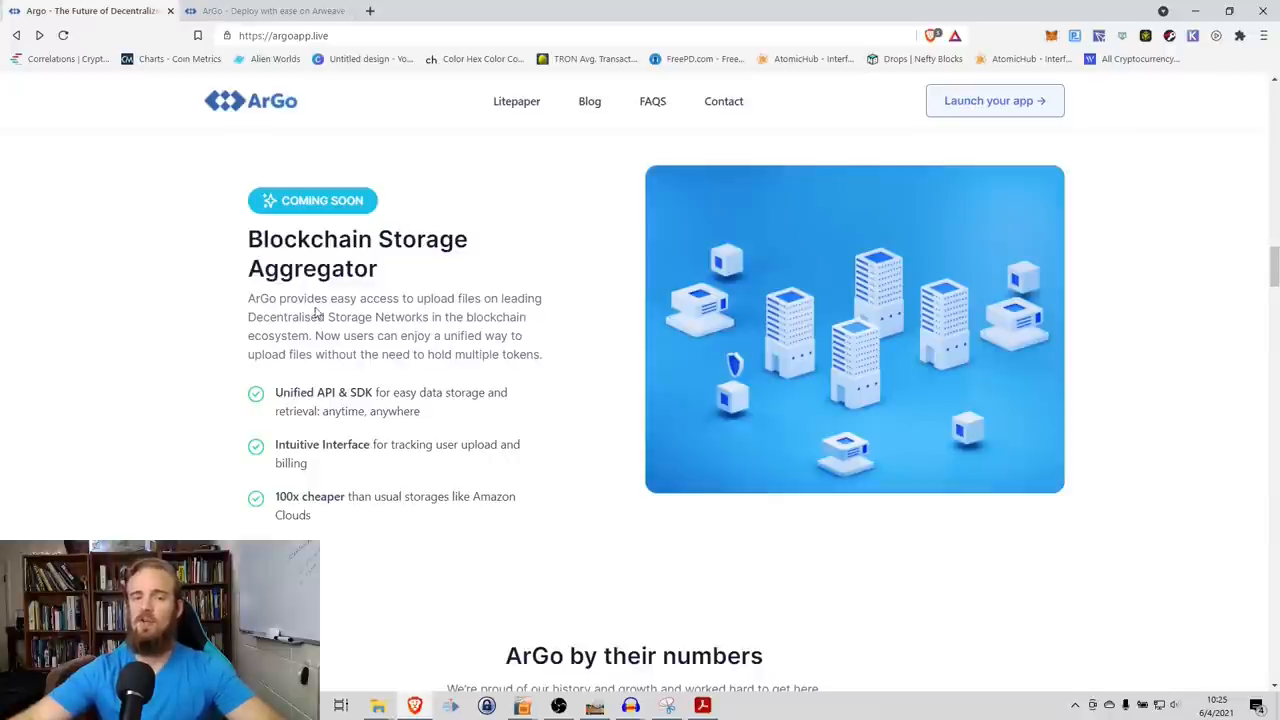
mouse_move(224, 334)
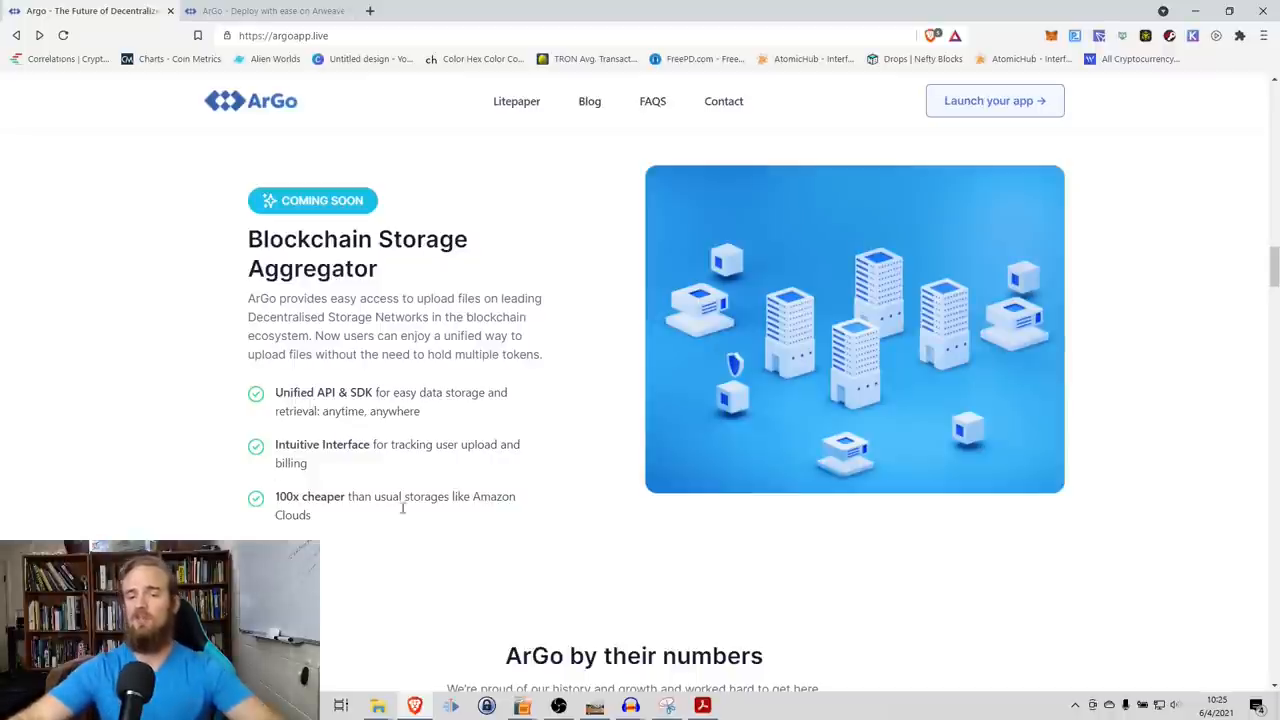
Step: Scroll past Blockchain Storage Aggregator (coming soon) to the Q1–Q4 2021 roadmap
scroll("down", 3)
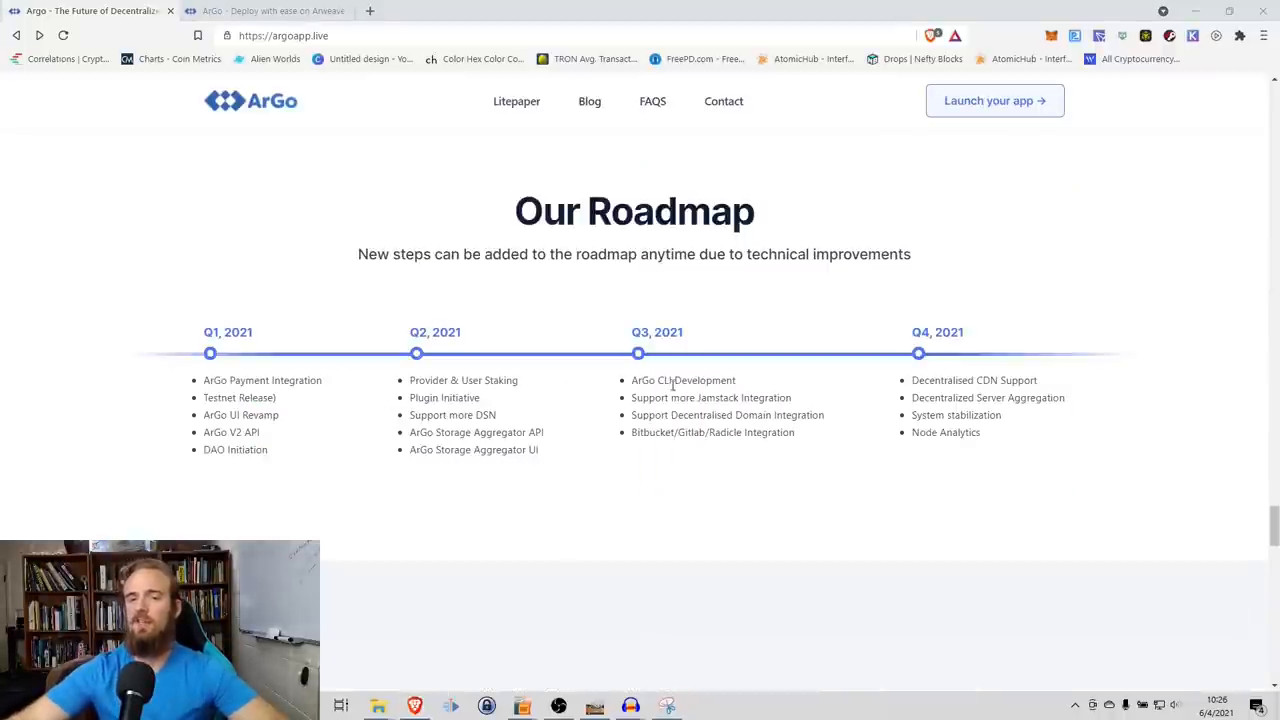
mouse_move(460, 372)
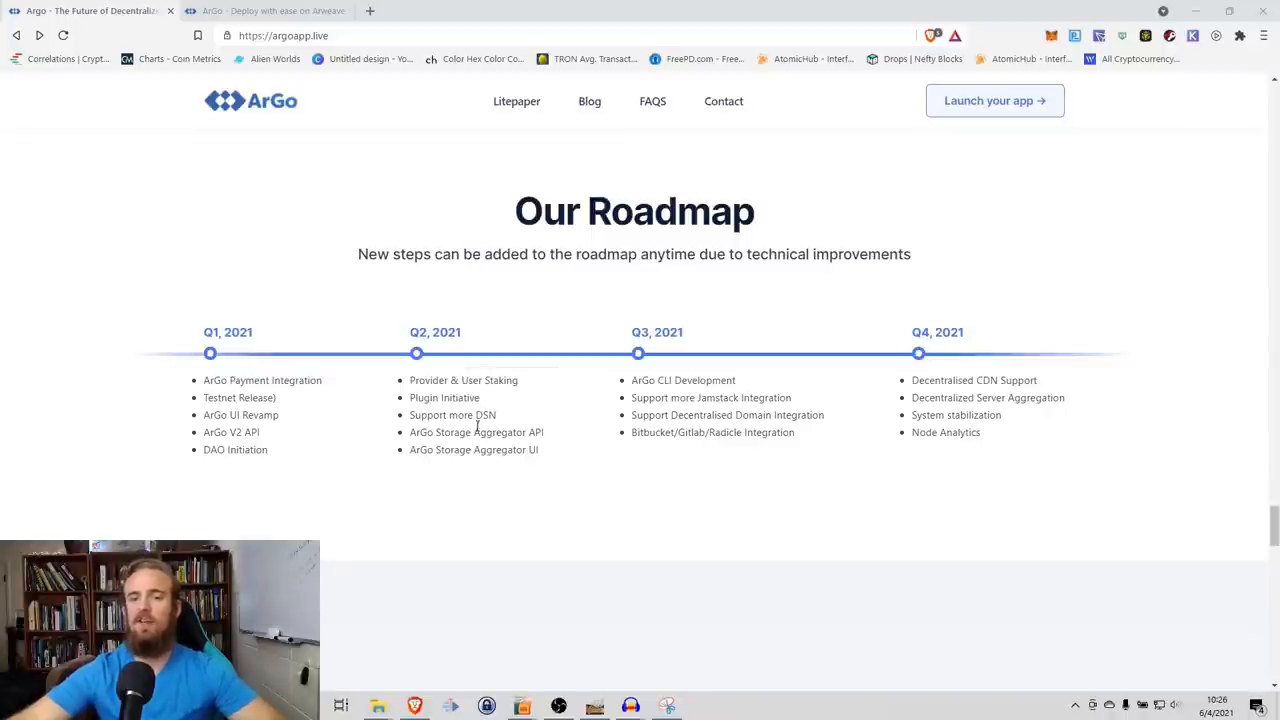
mouse_move(498, 450)
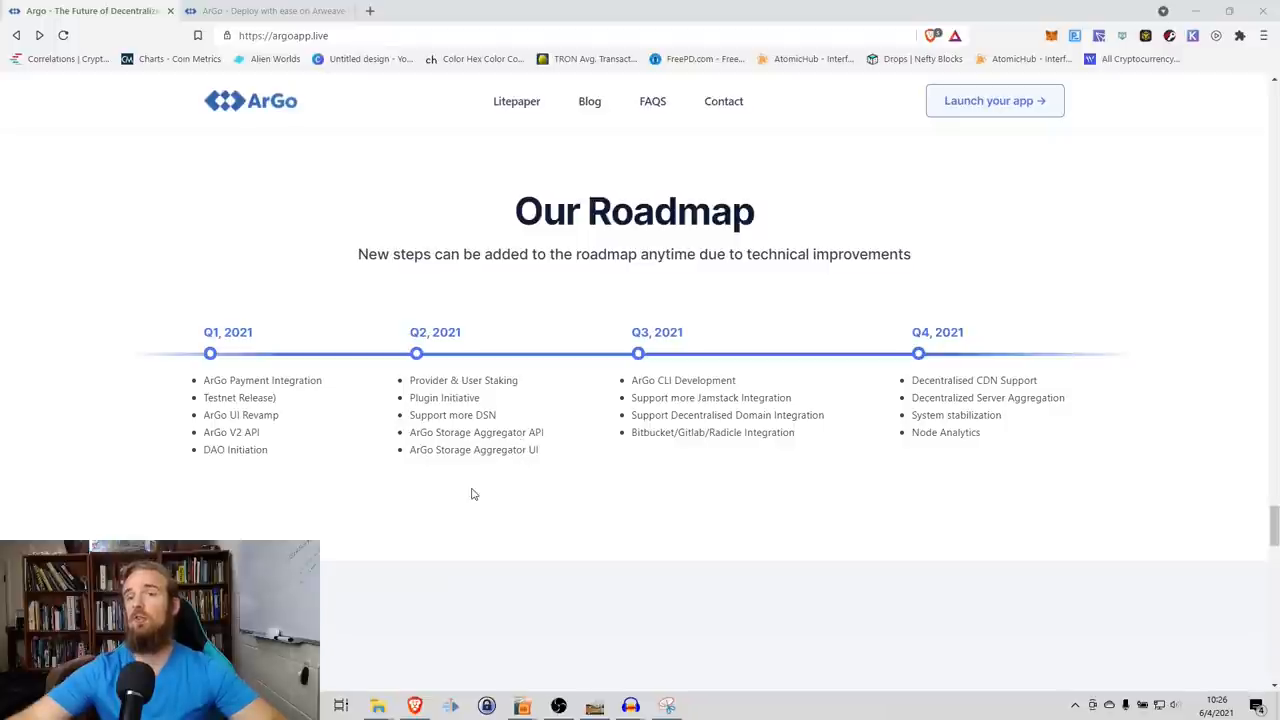
mouse_move(572, 442)
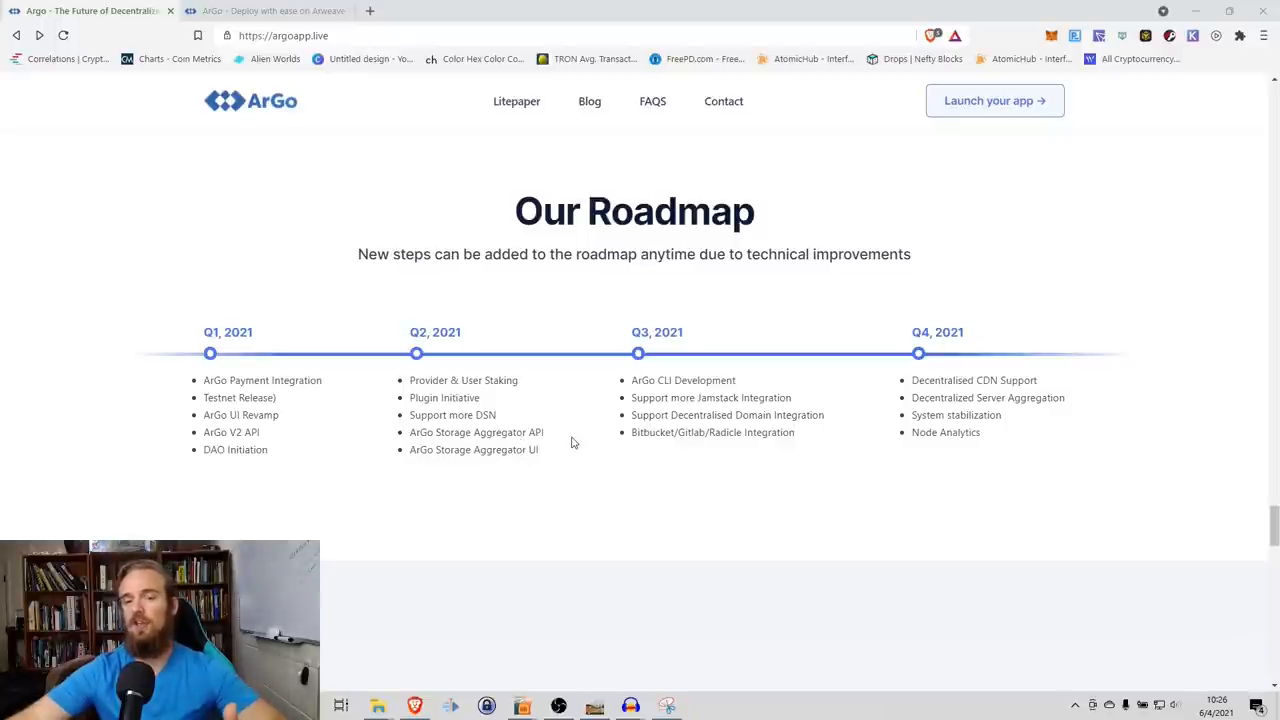
mouse_move(688, 412)
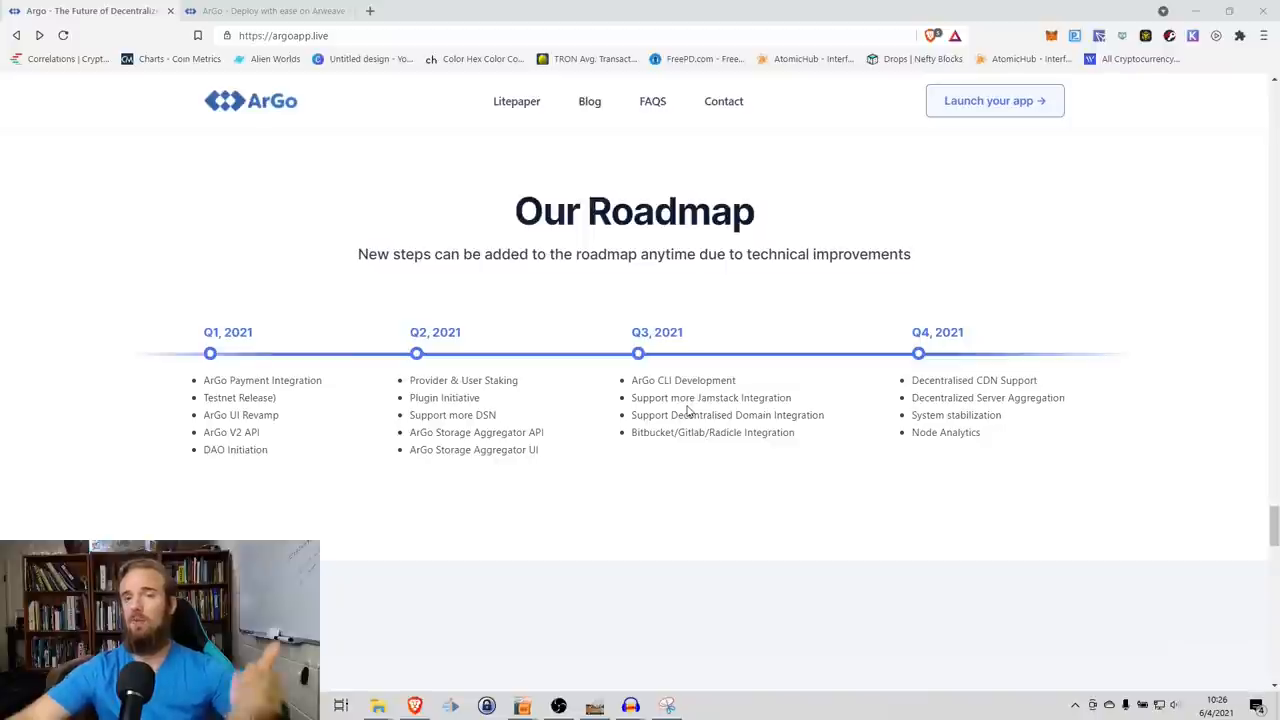
mouse_move(696, 468)
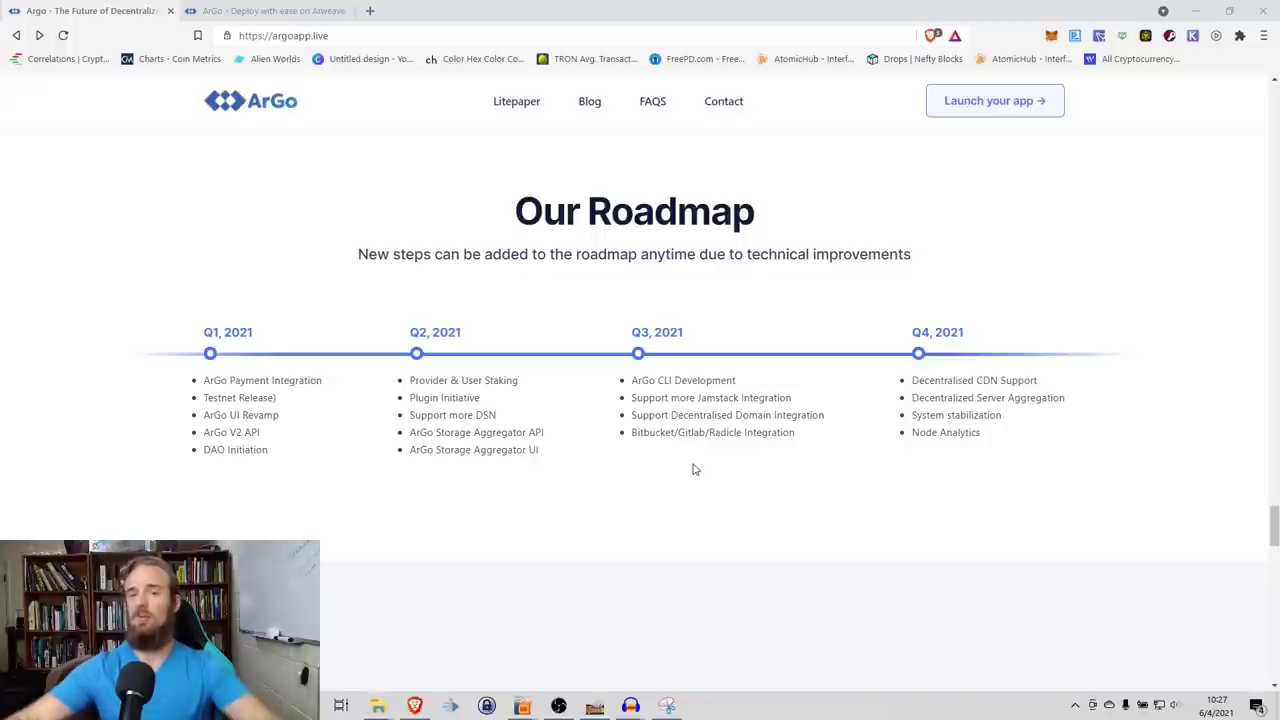
scroll("up", 3)
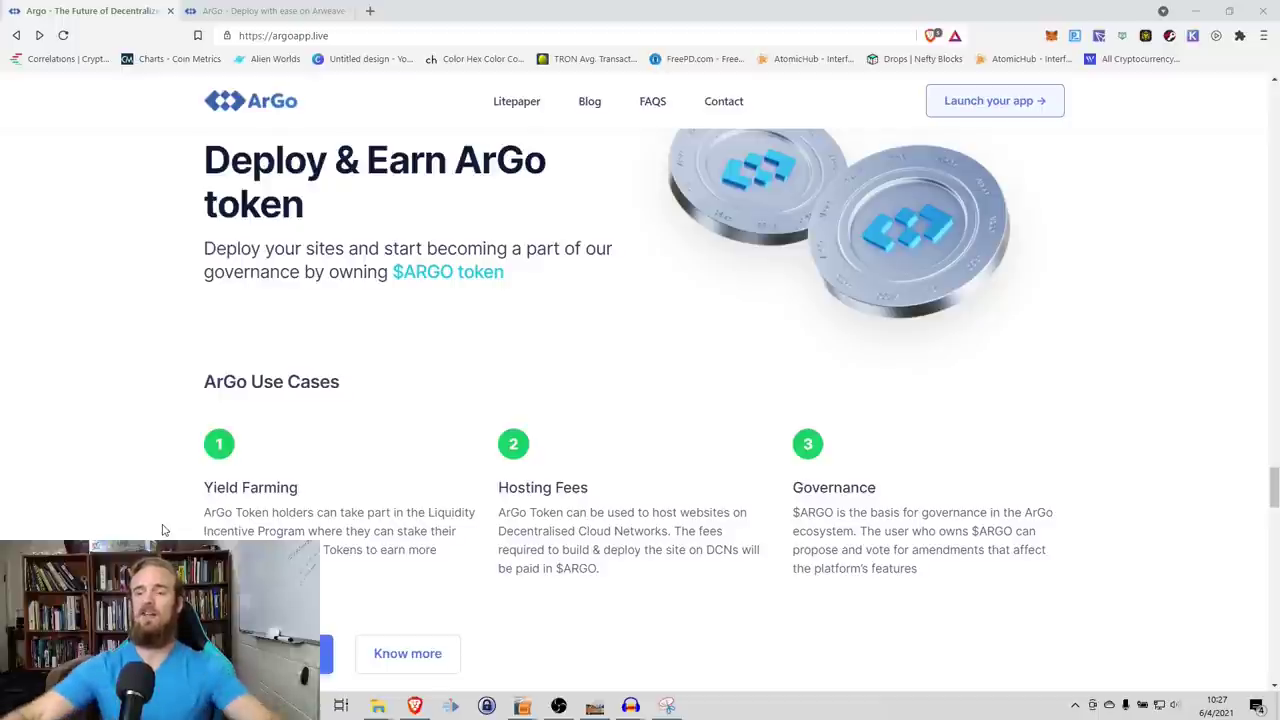
mouse_move(920, 616)
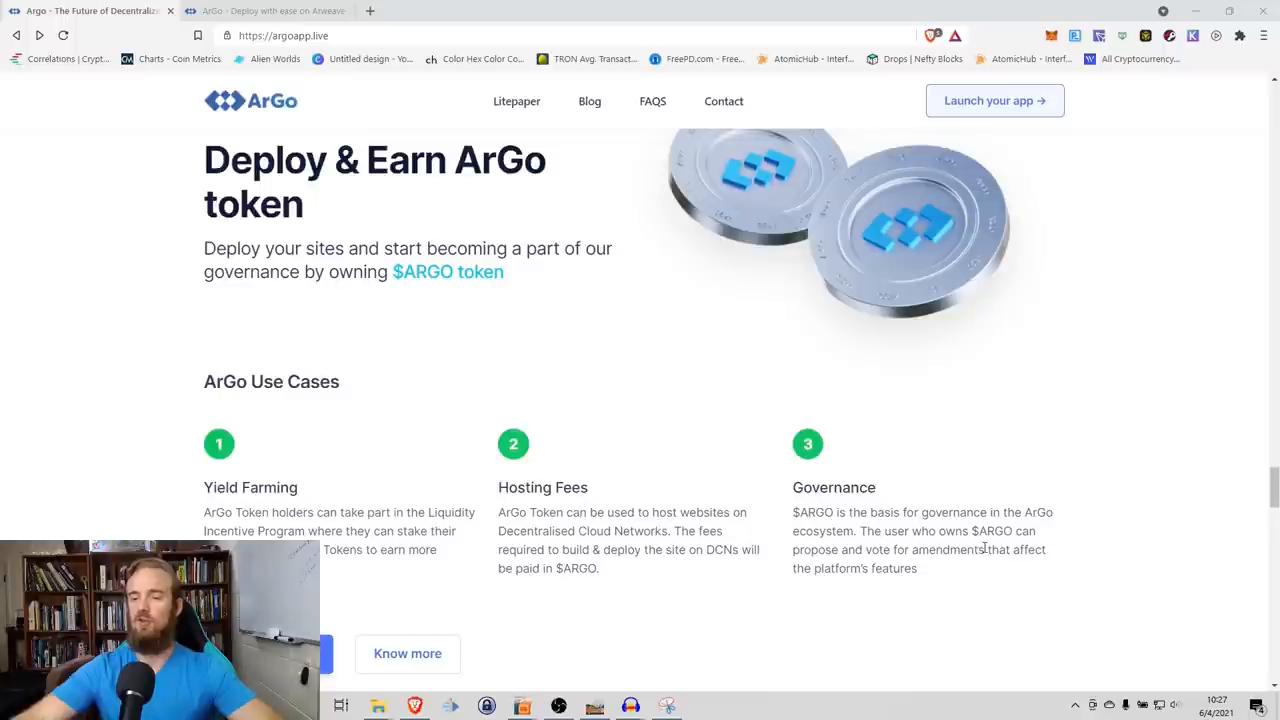
mouse_move(874, 576)
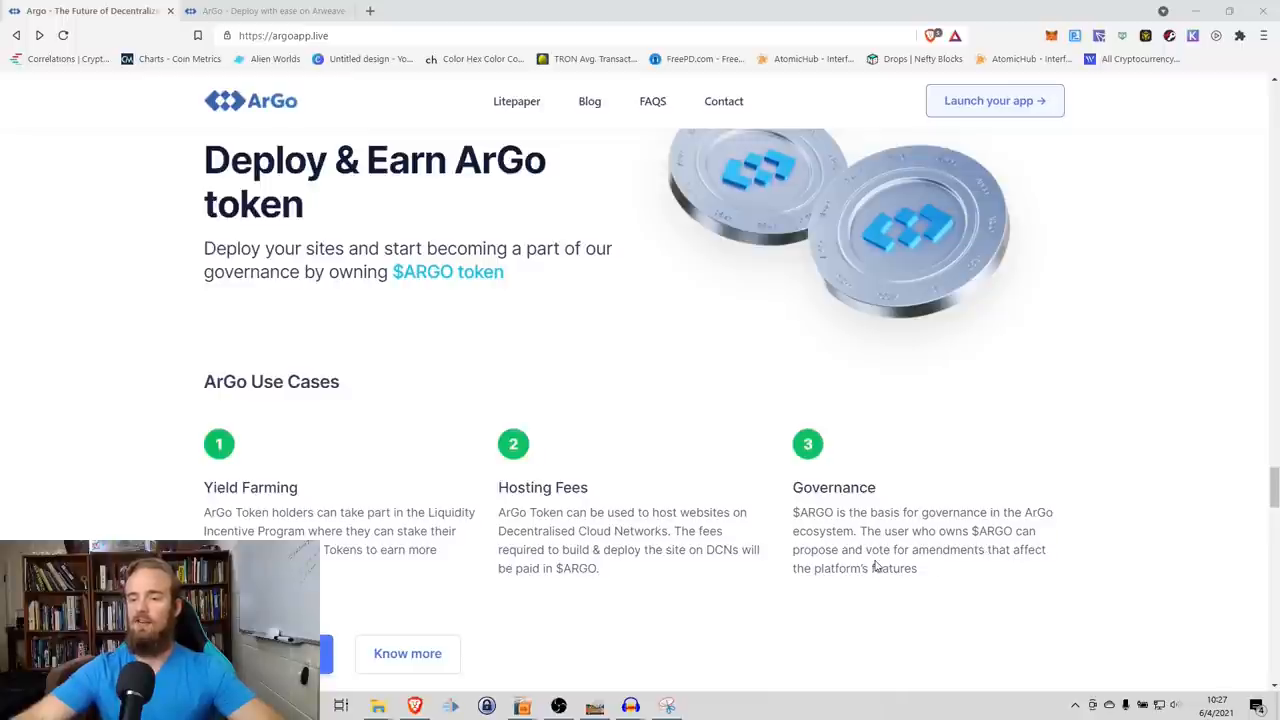
mouse_move(848, 568)
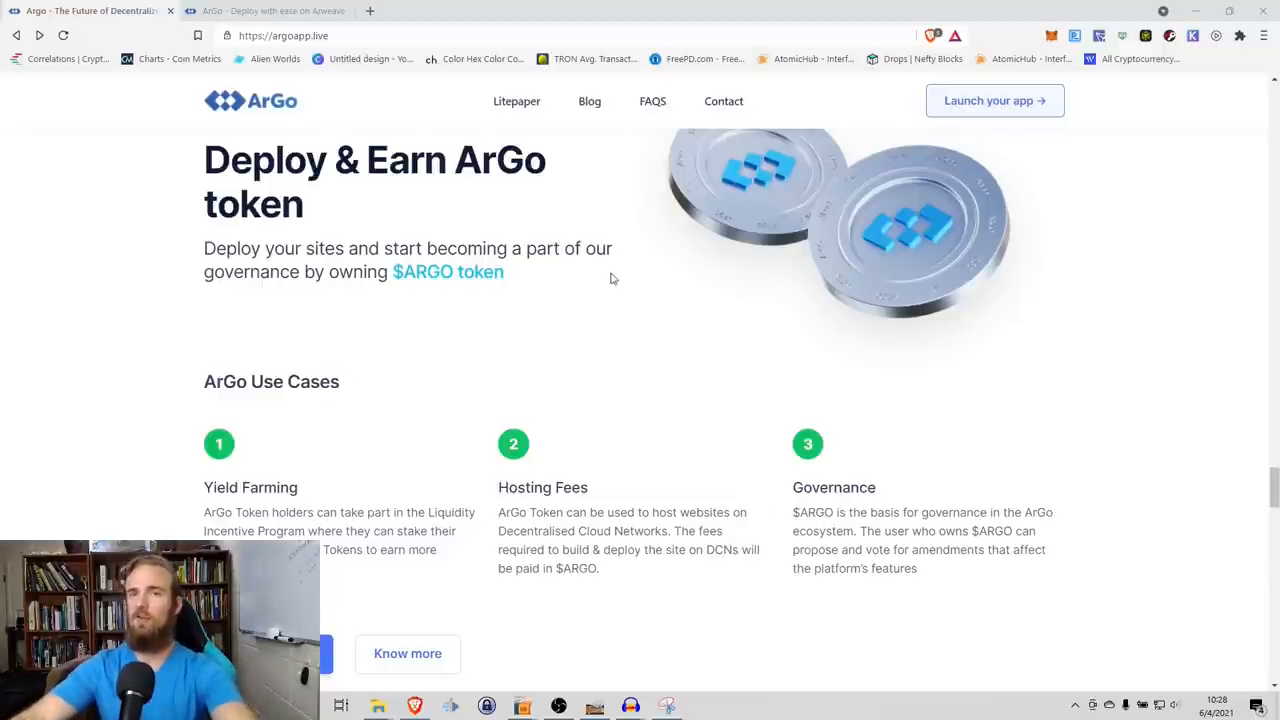
Step: Show the CoinGecko ARGO page and scroll to its chart with ATH ~$0.576 and ATL ~$0.117
left_click(442, 12)
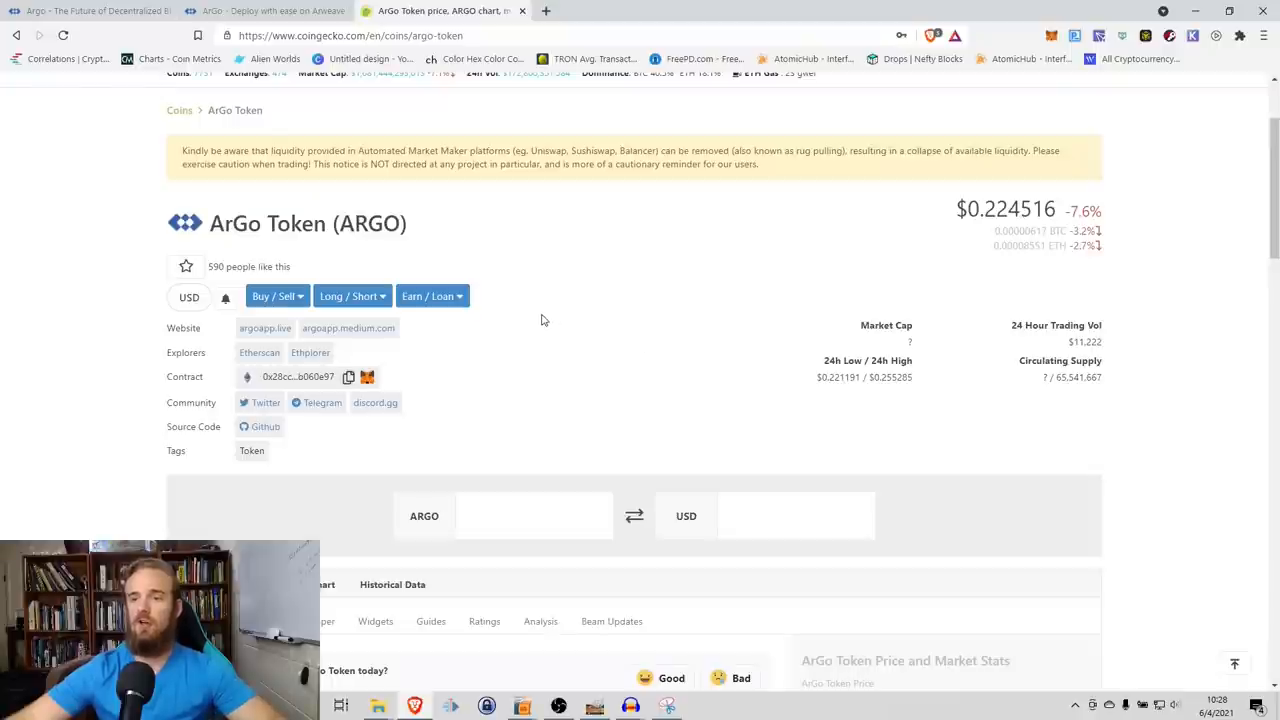
mouse_move(988, 220)
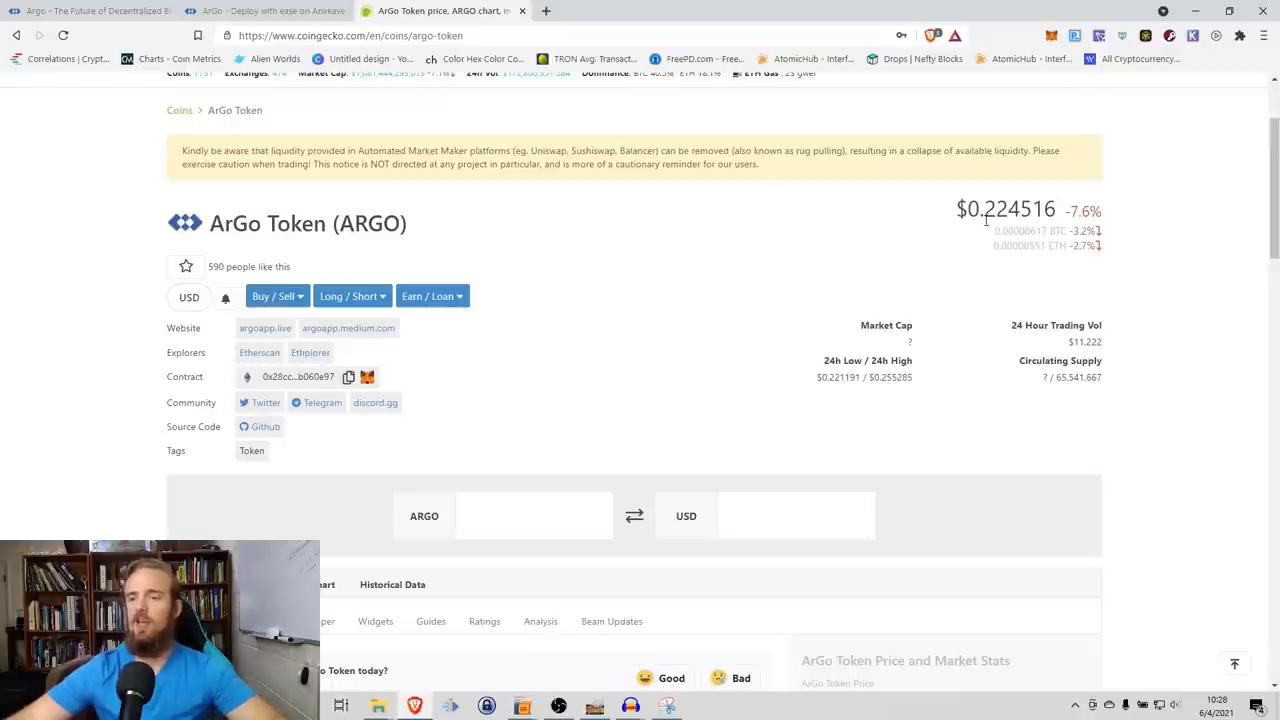
scroll("down", 3)
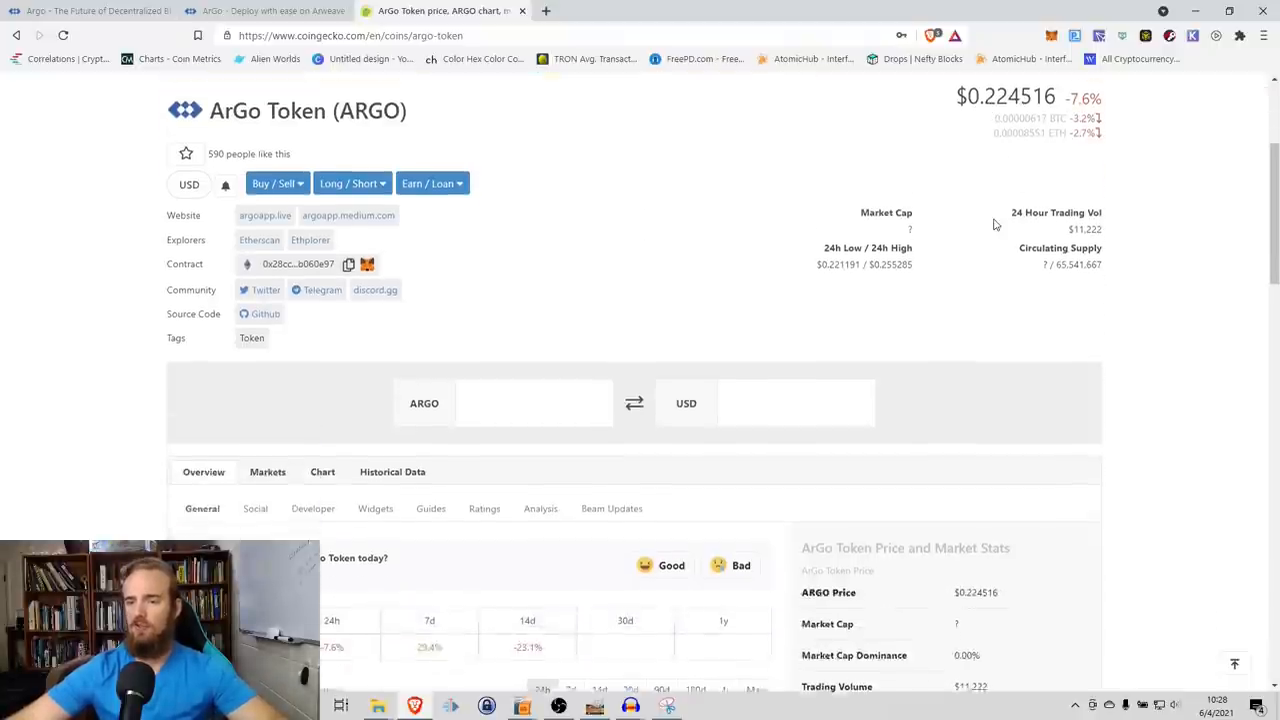
scroll("down", 3)
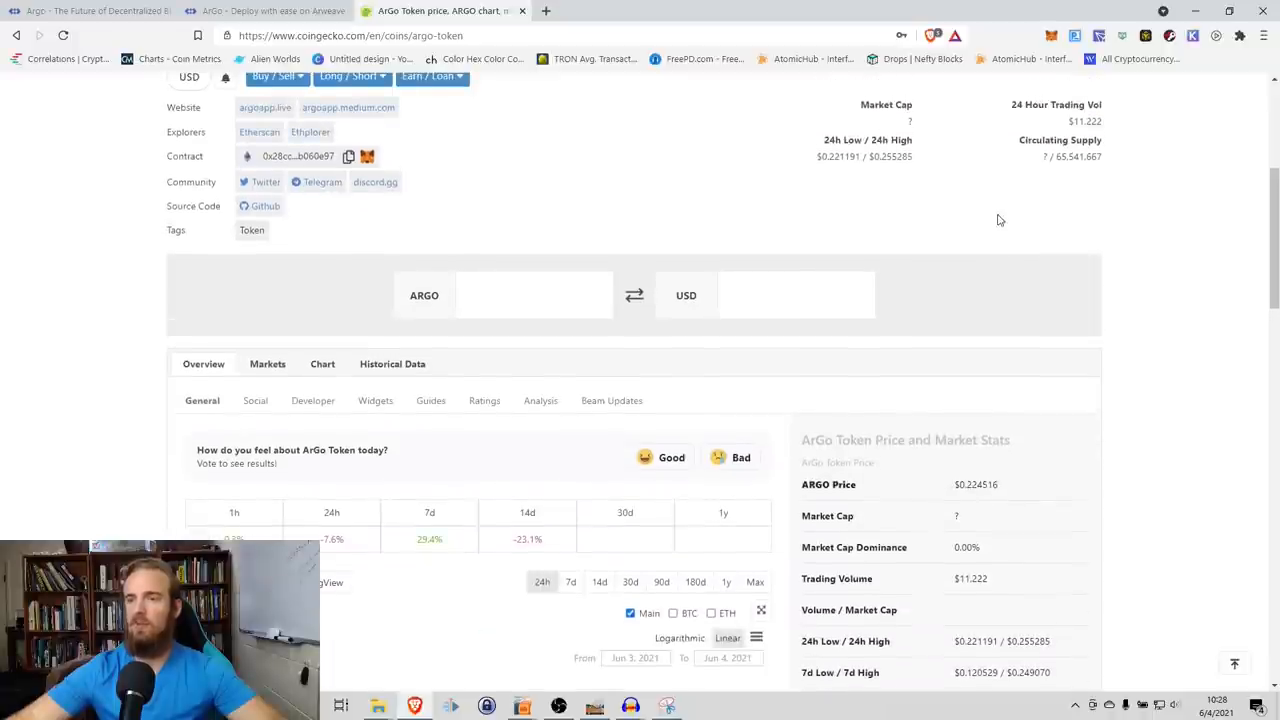
mouse_move(942, 160)
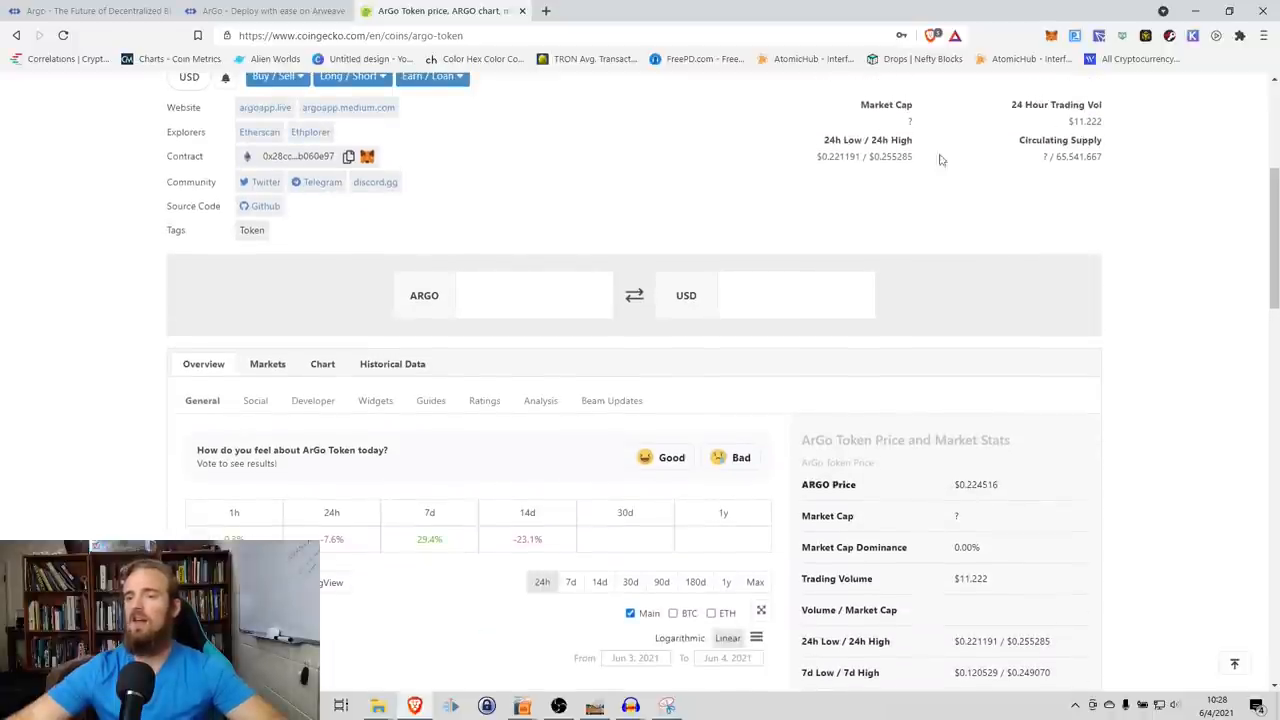
scroll("down", 3)
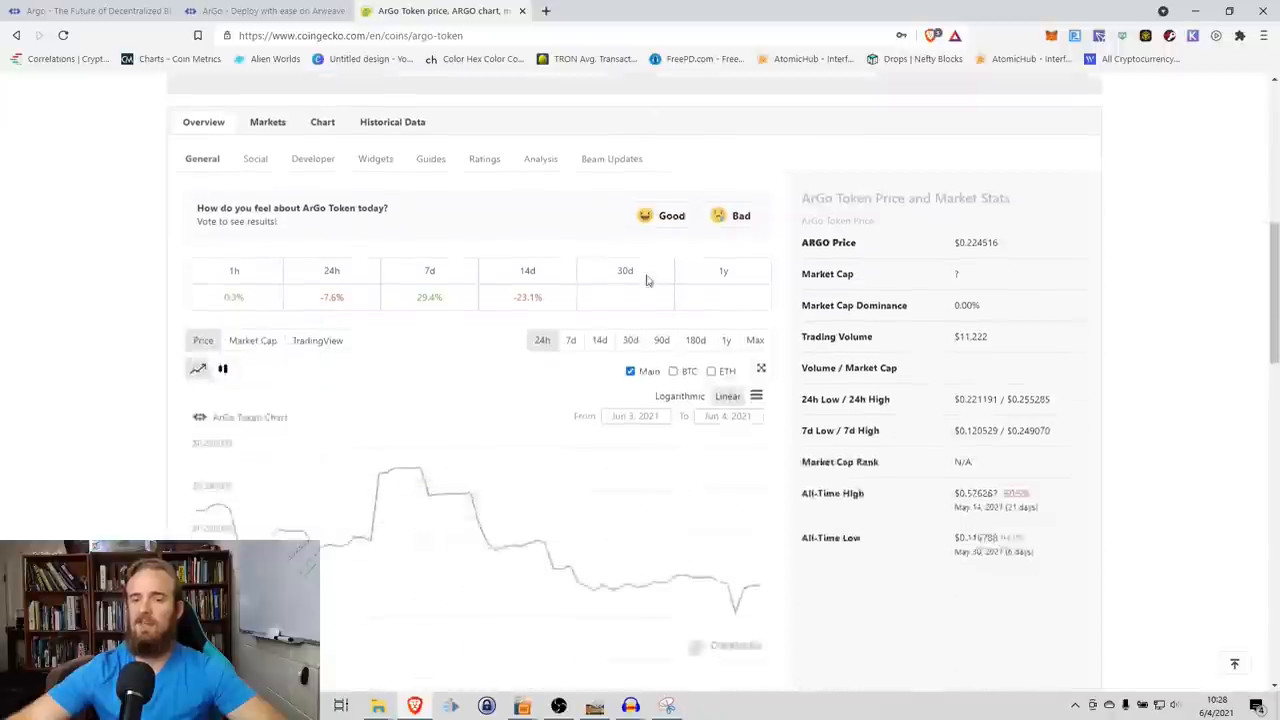
scroll("down", 3)
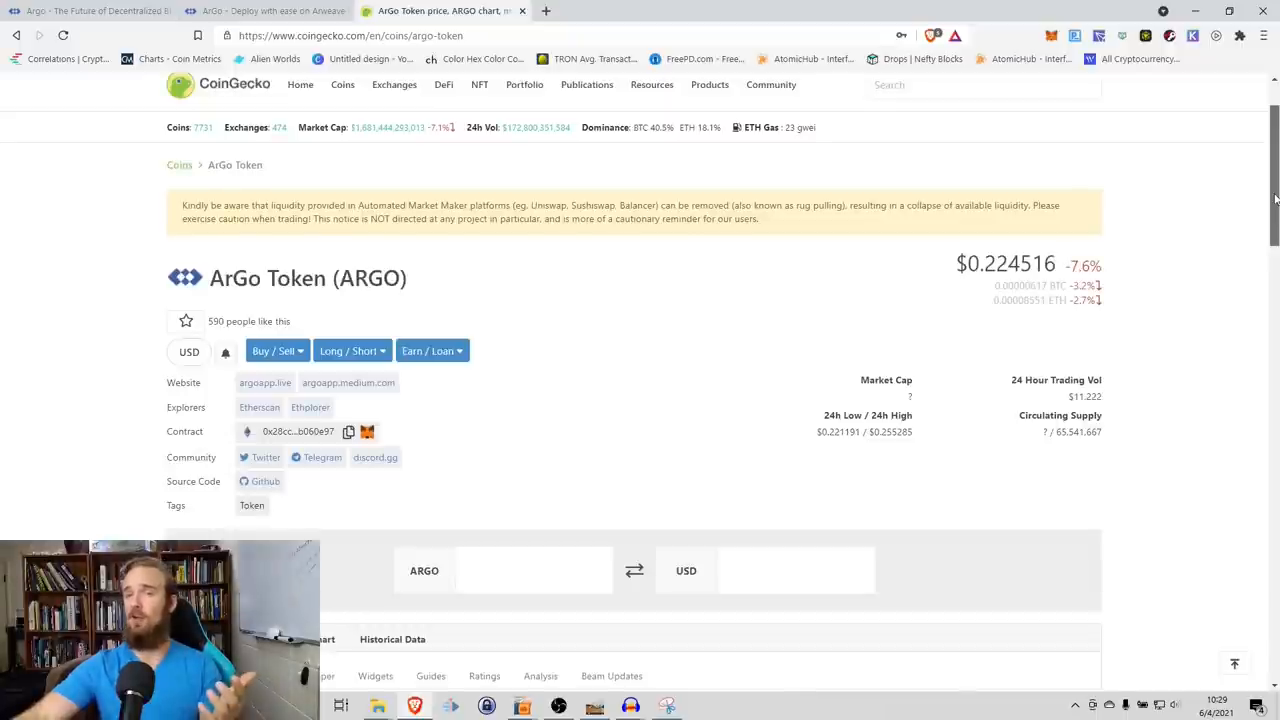
scroll("down", 3)
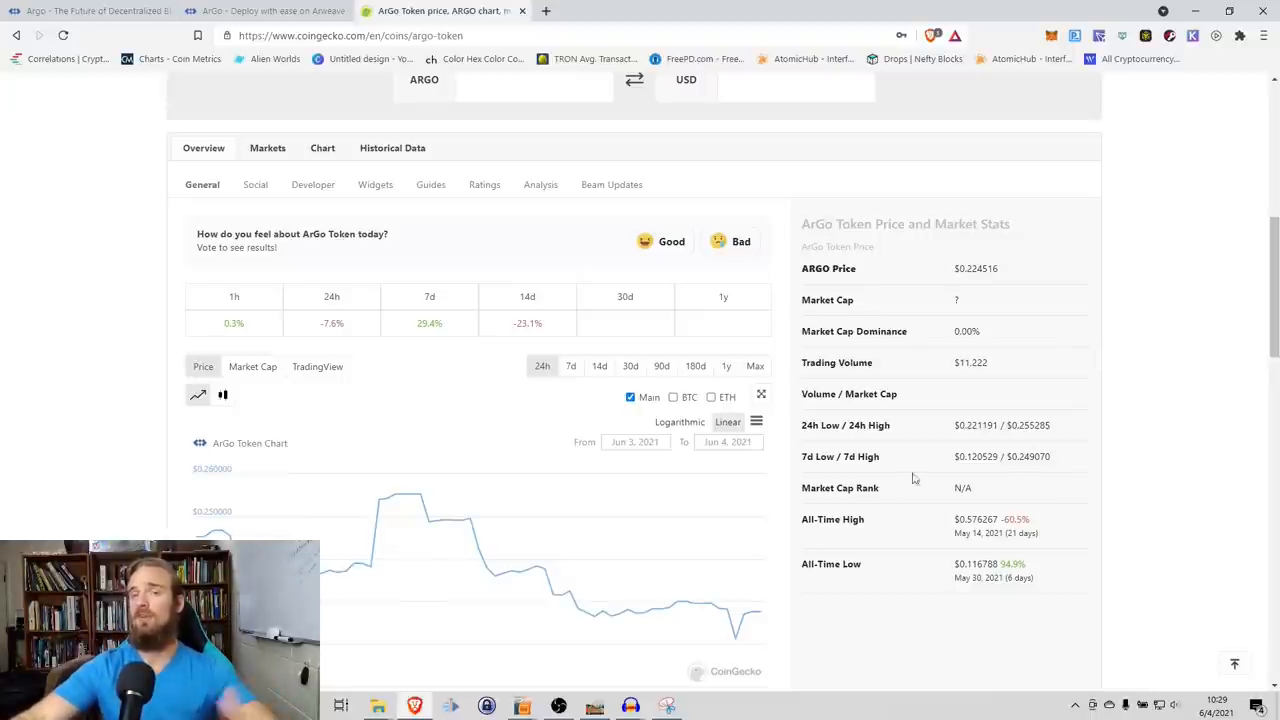
mouse_move(720, 572)
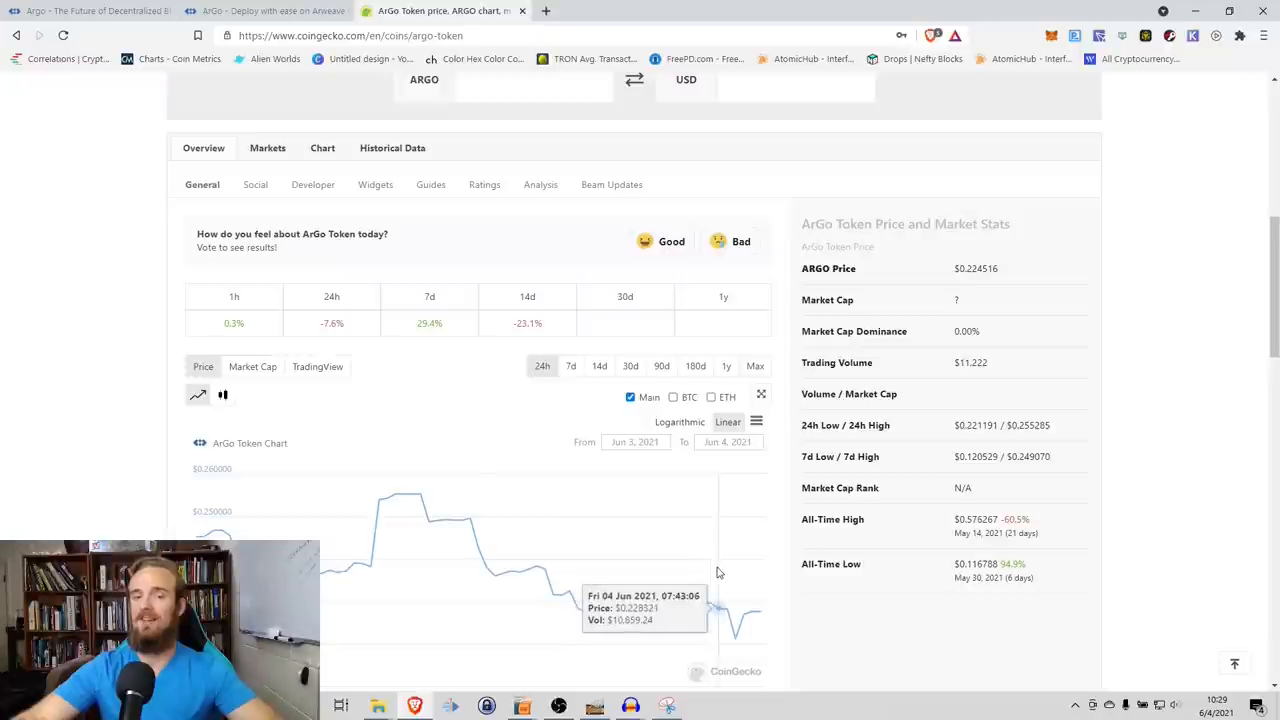
scroll("down", 3)
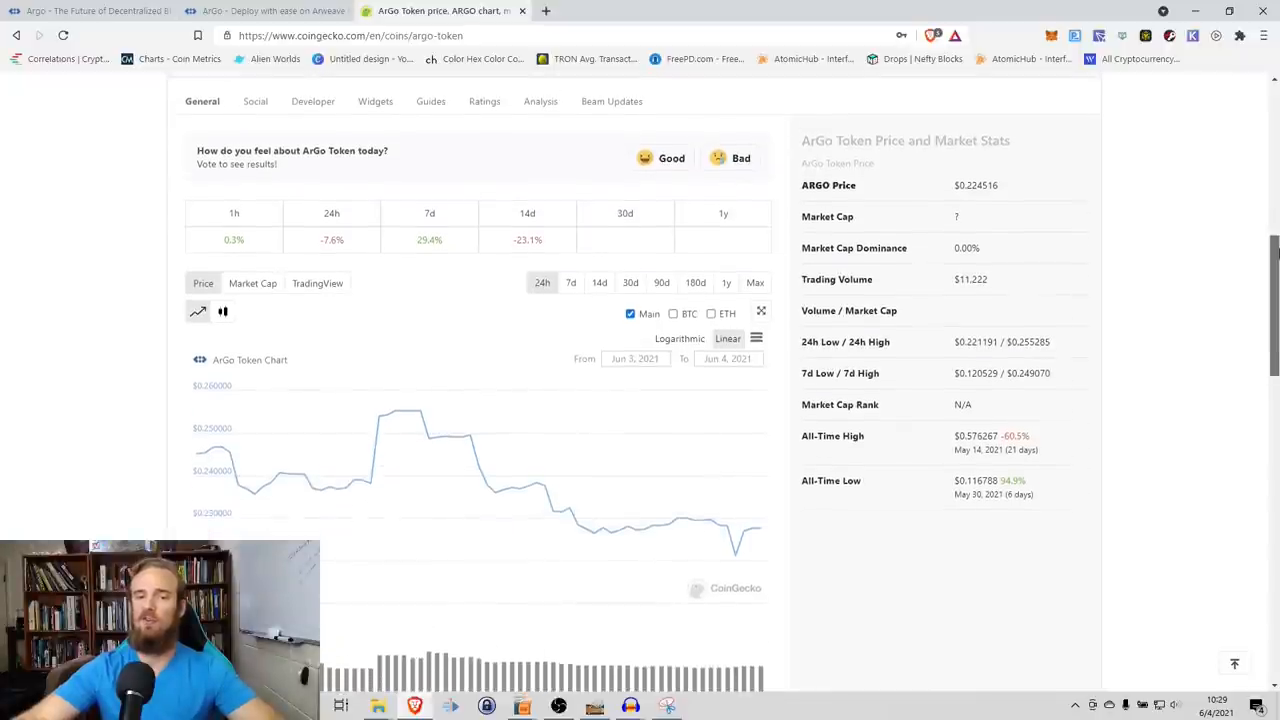
Step: Import ARGO on Uniswap, pay with USDT, get 1 USDT ≈ 4.40231 ARGO, then return to ArGo's site stats
scroll("down", 3)
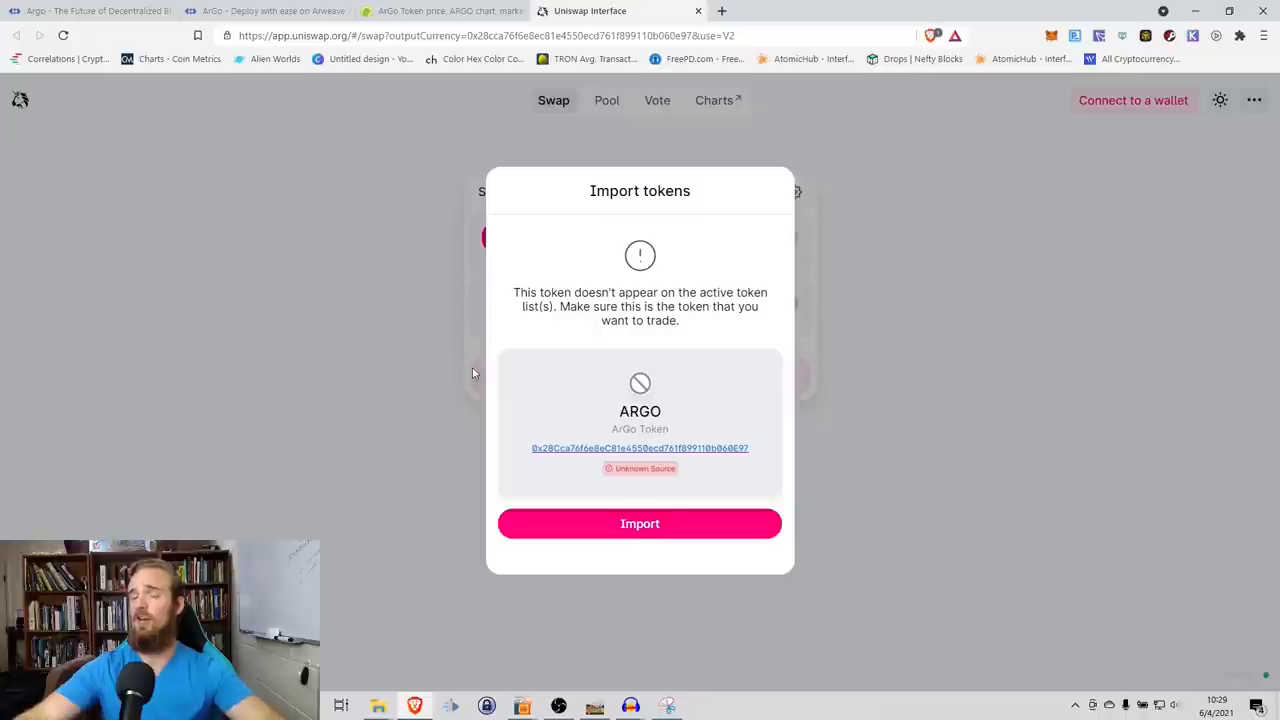
mouse_move(612, 536)
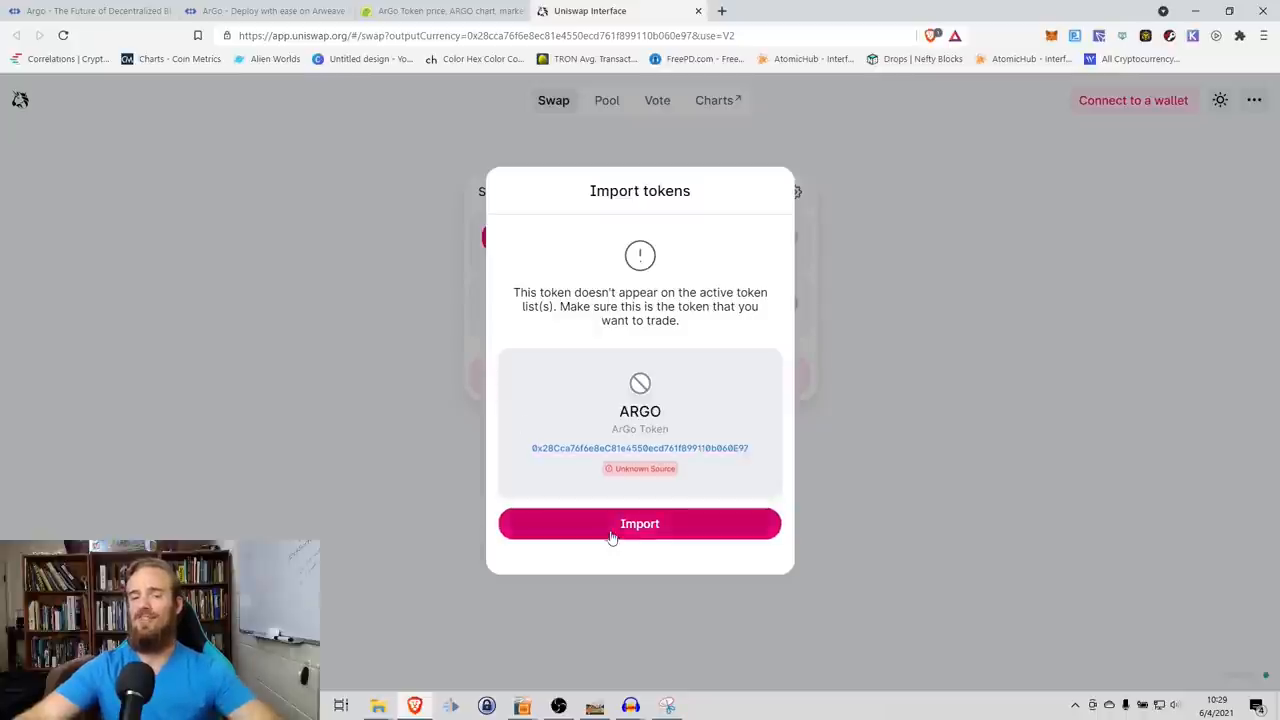
left_click(640, 524)
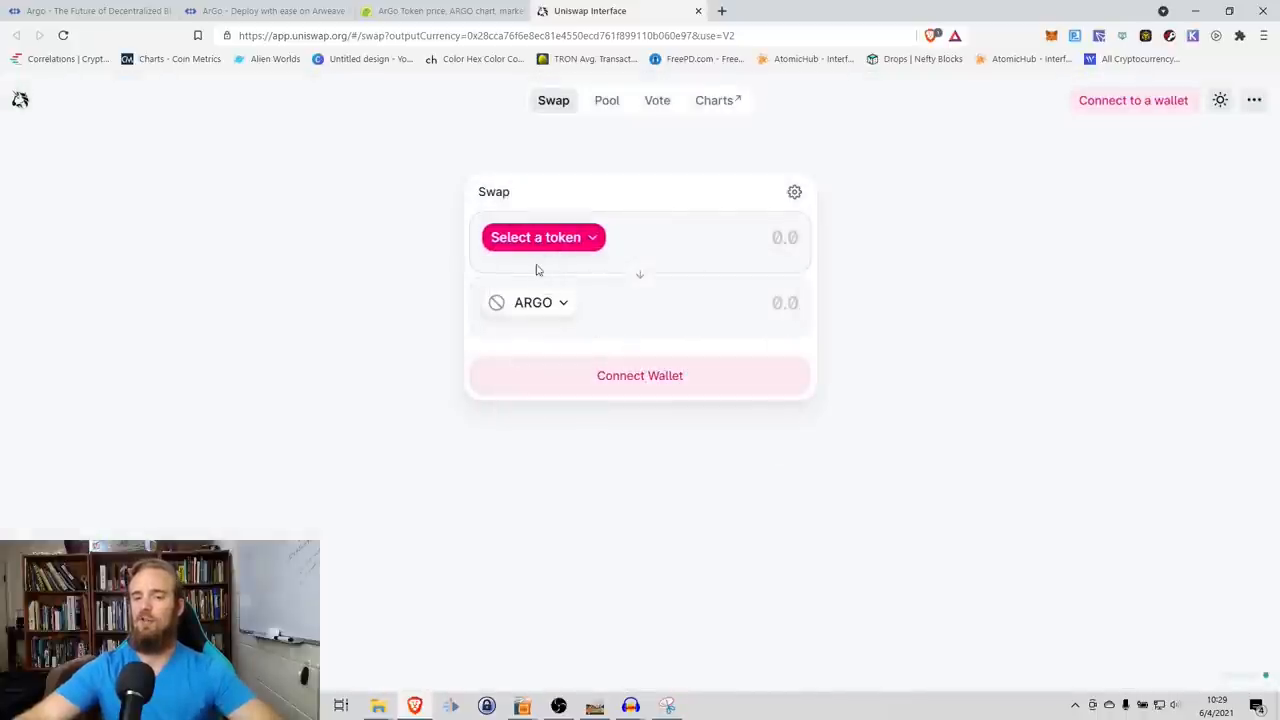
left_click(544, 236)
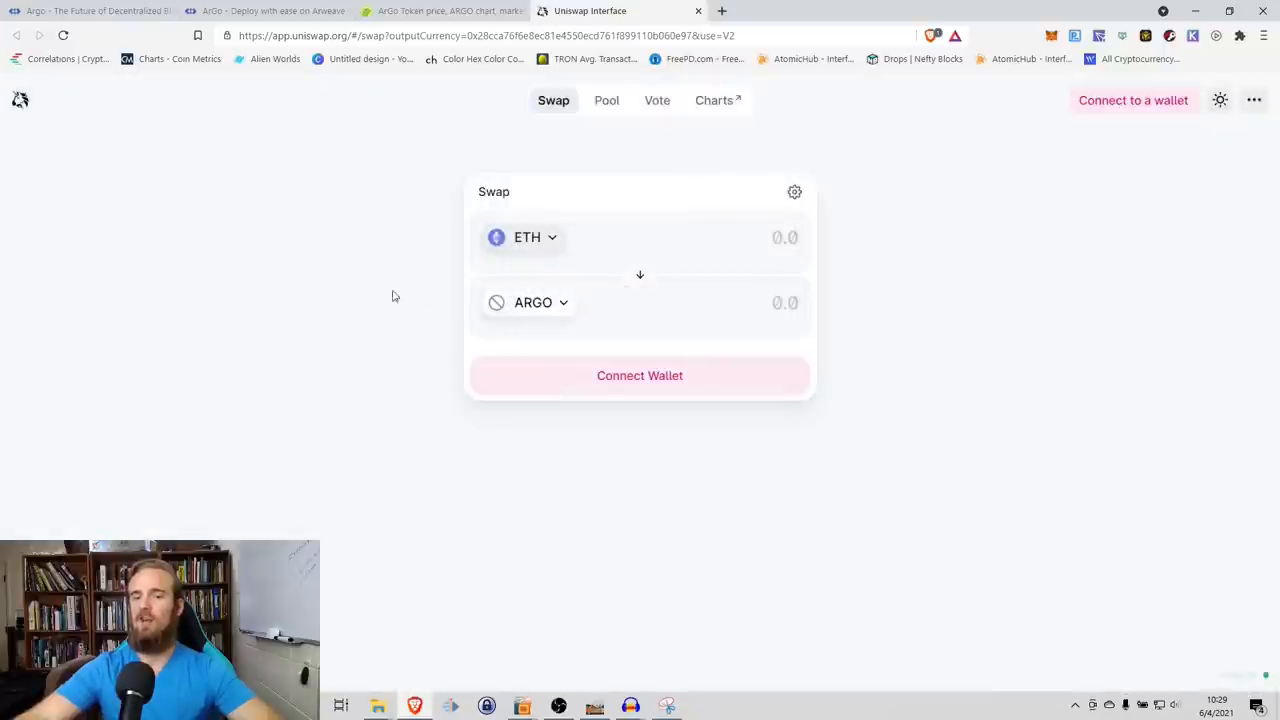
mouse_move(560, 256)
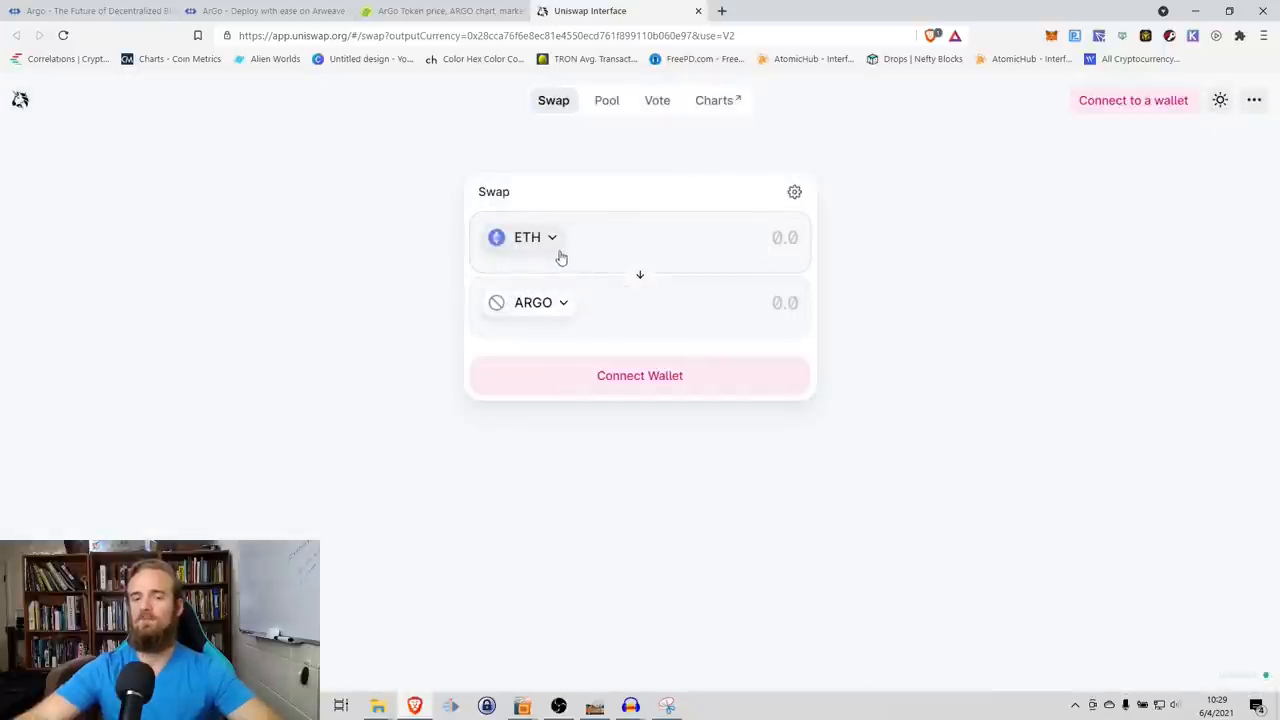
left_click(522, 236)
type("1")
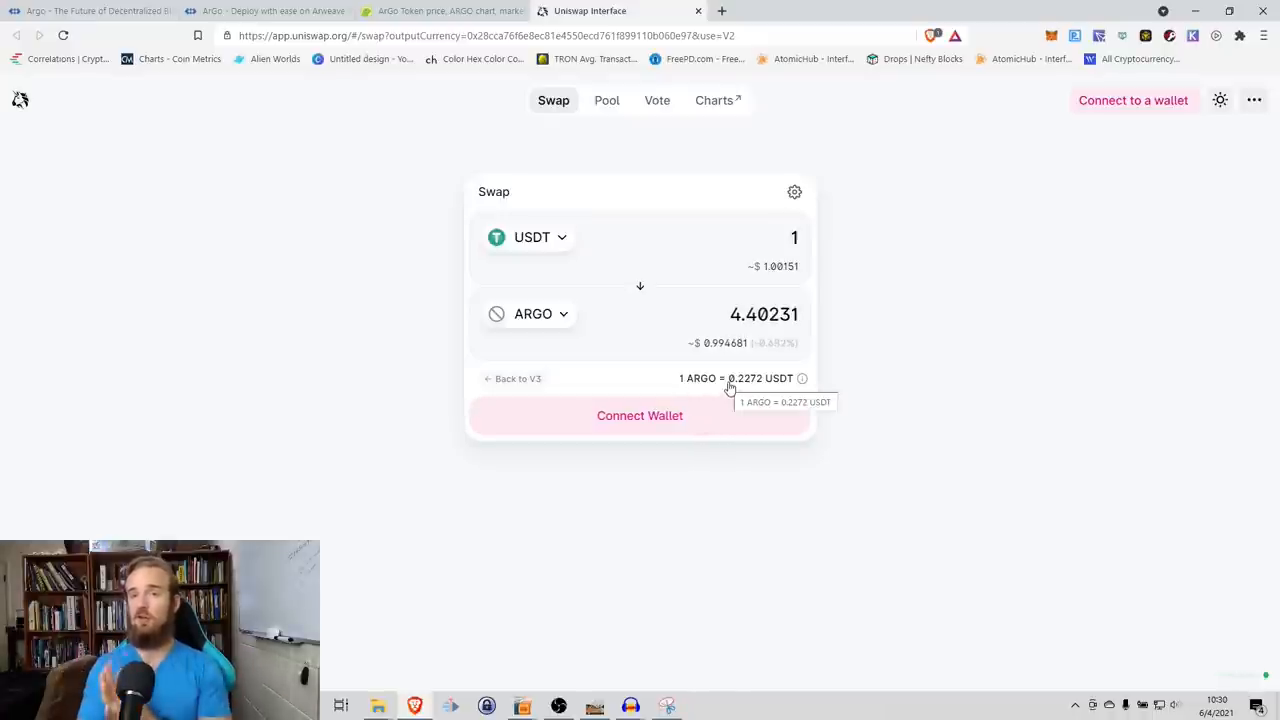
left_click(70, 8)
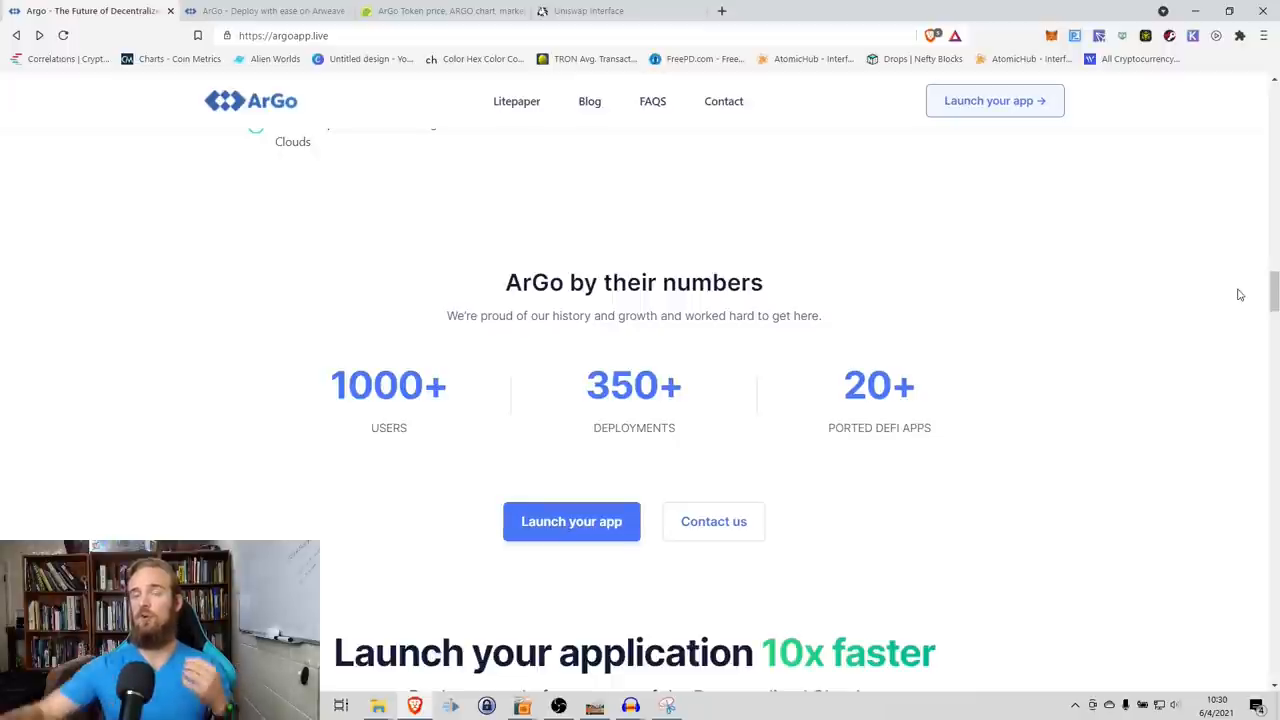
mouse_move(724, 424)
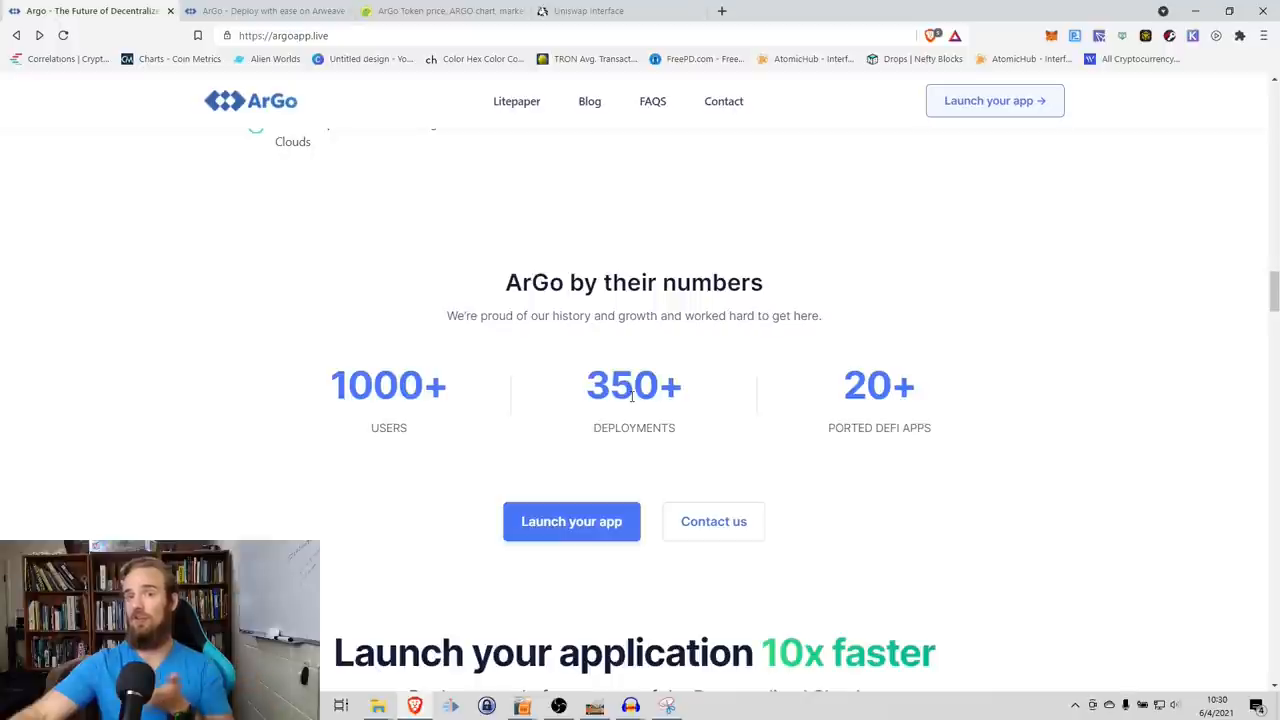
mouse_move(588, 366)
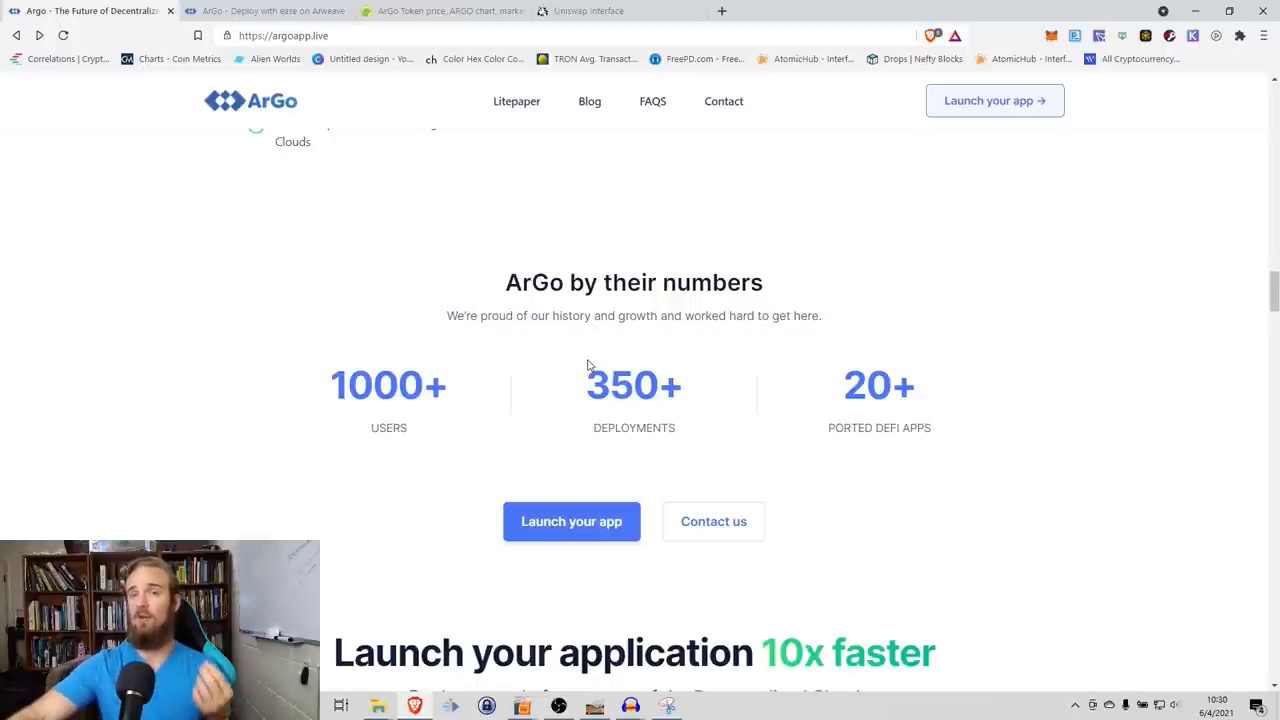
mouse_move(568, 348)
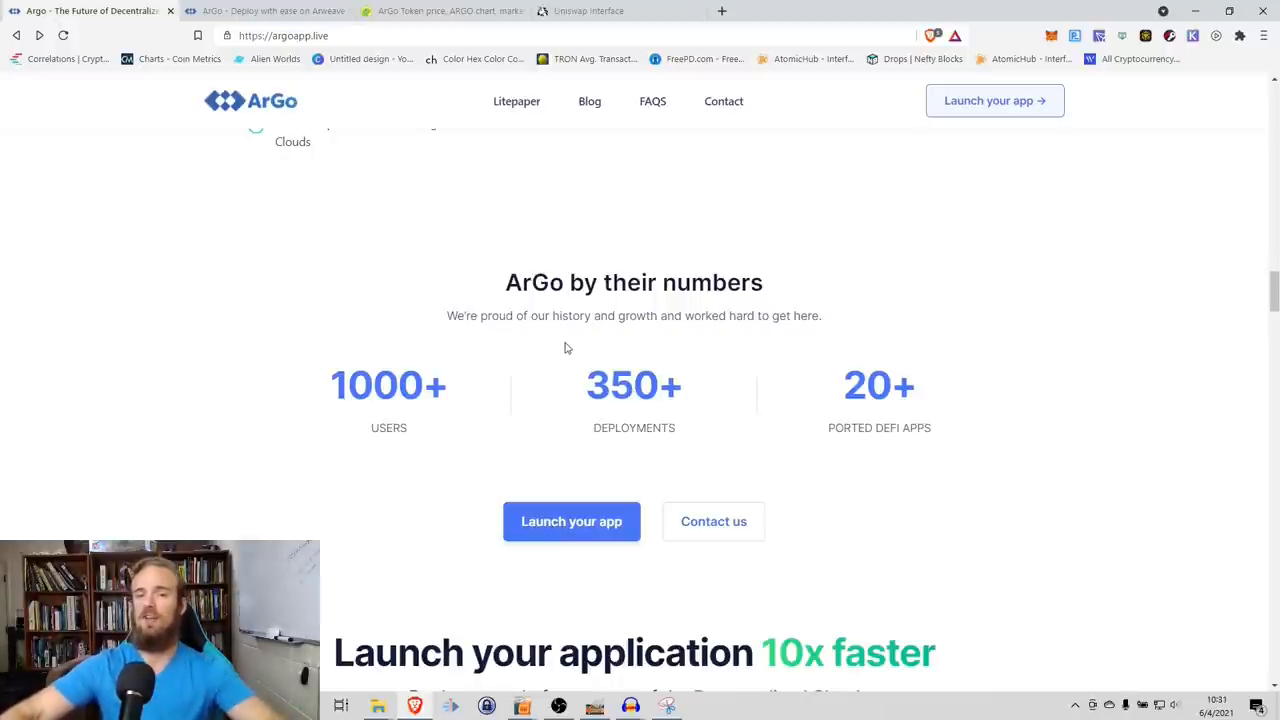